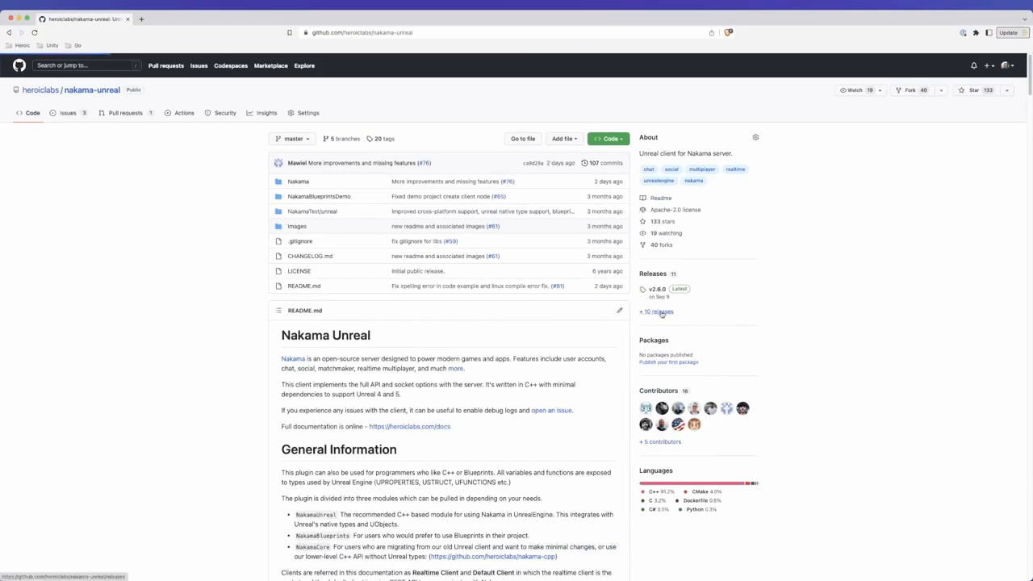
Step: Download the nakama-unreal v2.6.0 source code zip from the repository's Releases page
left_click(656, 312)
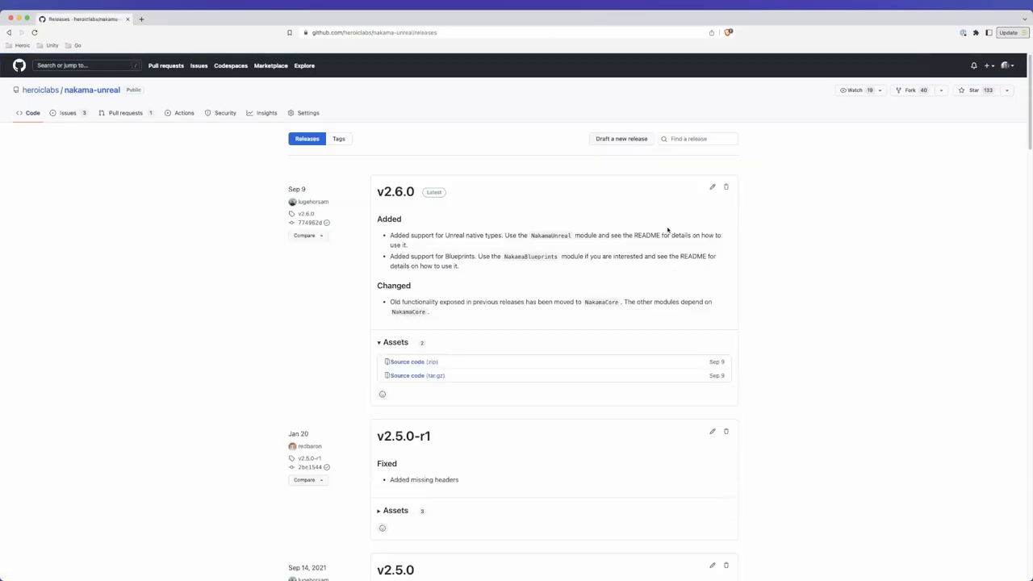
mouse_move(438, 339)
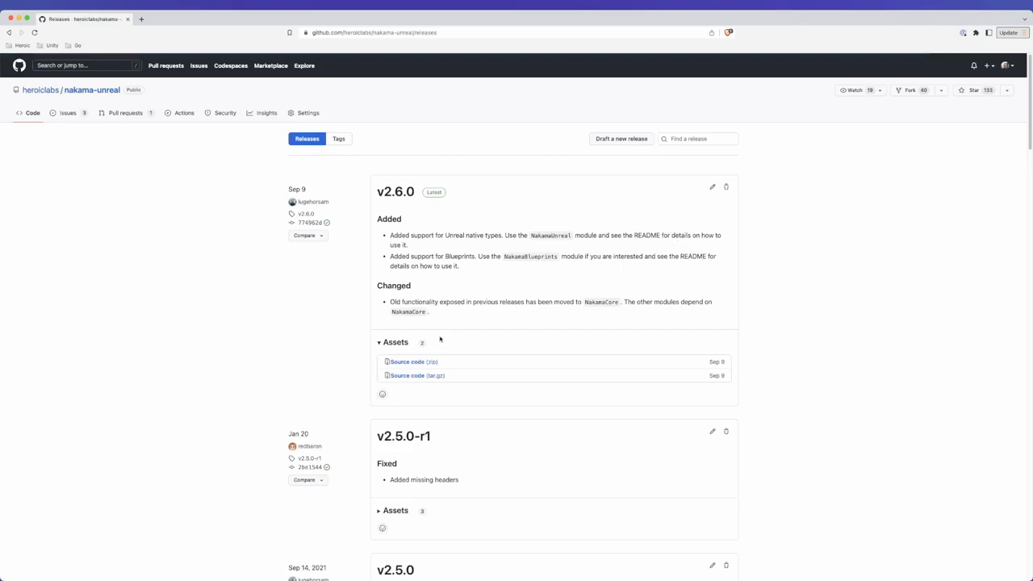
left_click(407, 361)
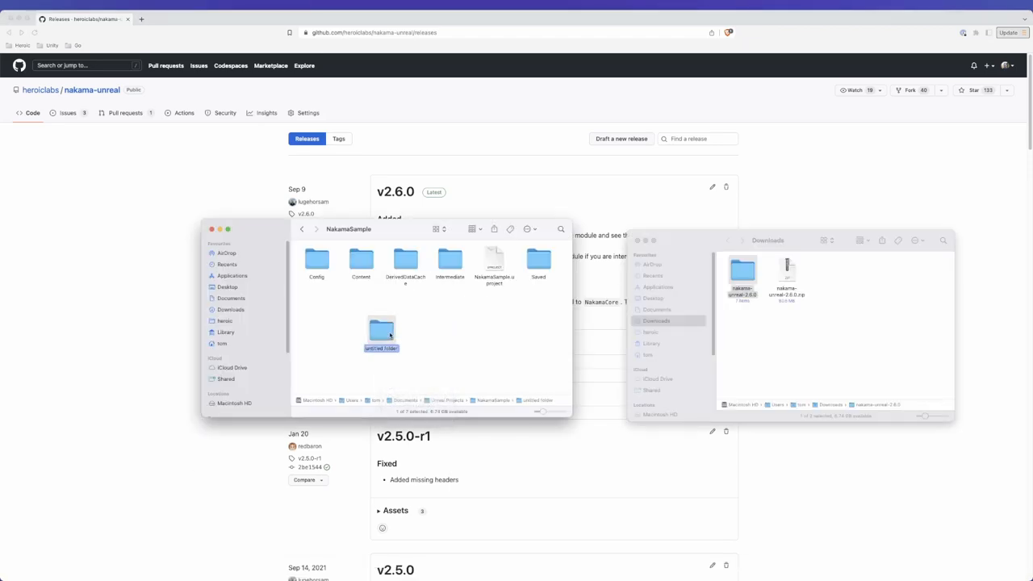
Step: Name the new project folder 'Plugins' and locate the Nakama plugin in nakama-unreal-2.6.0
type("Plugins")
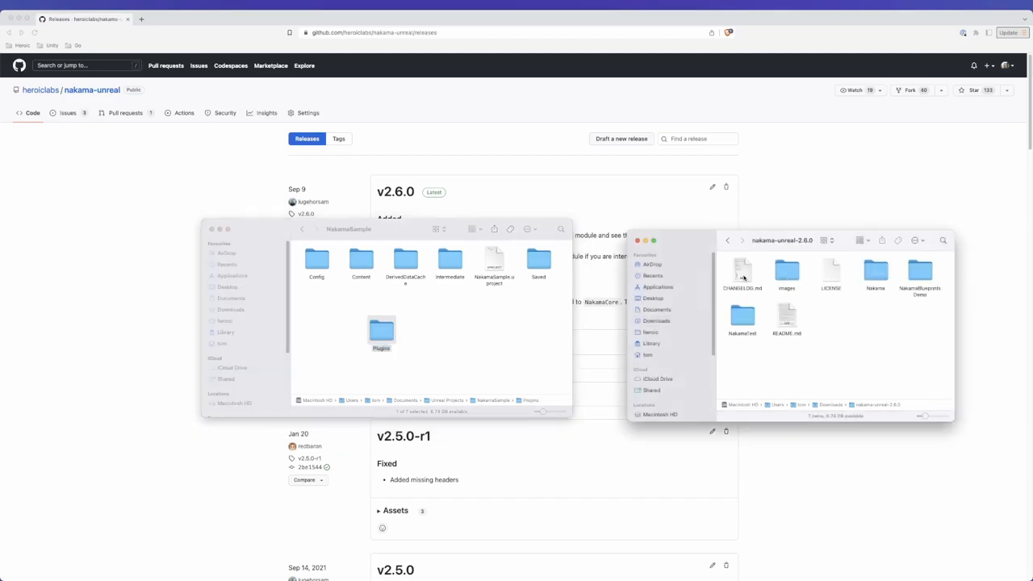
left_click(875, 271)
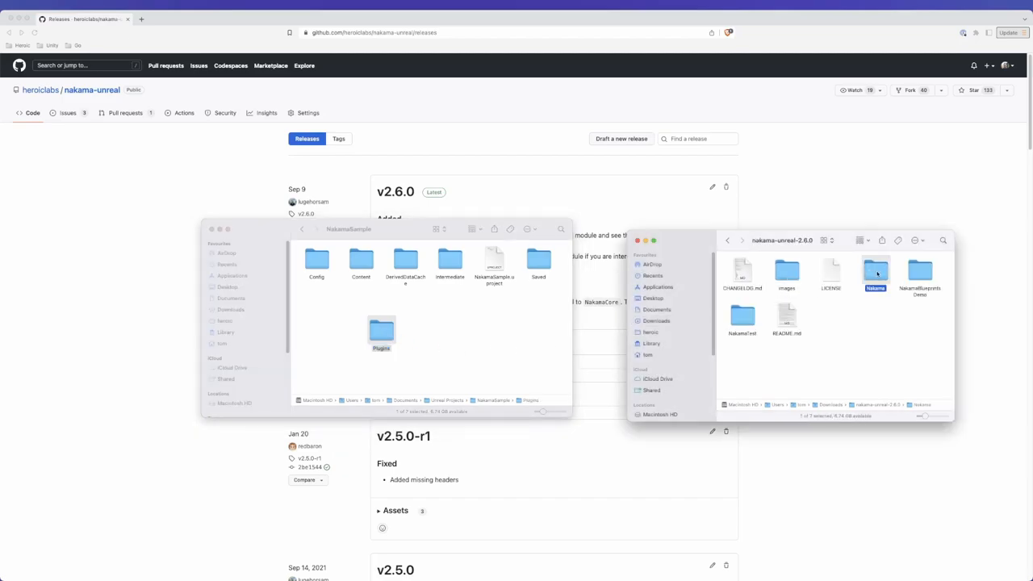
left_click(381, 331)
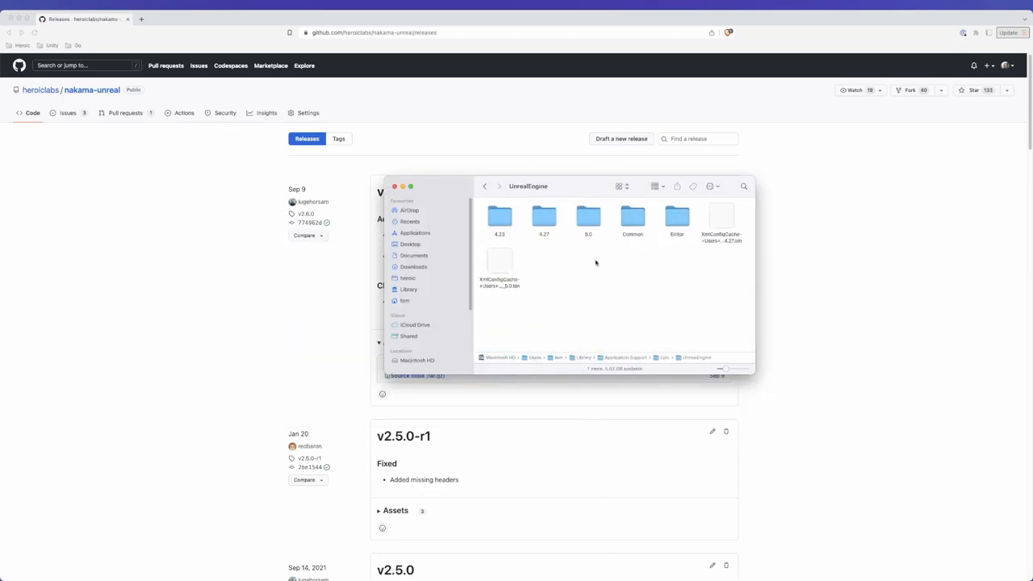
Step: Create a new folder inside the plugin's 5.0 folder
double_click(587, 217)
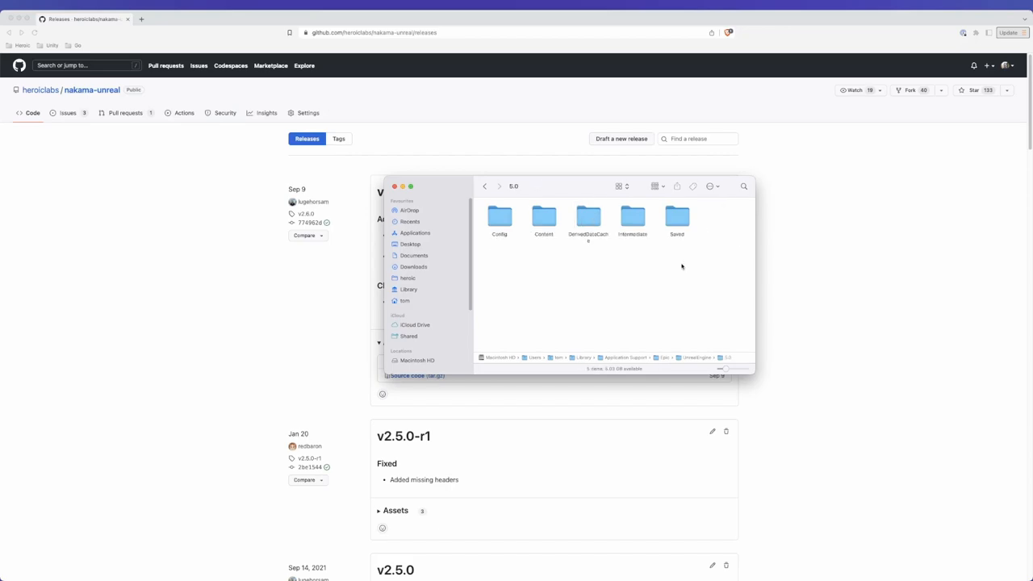
right_click(681, 266)
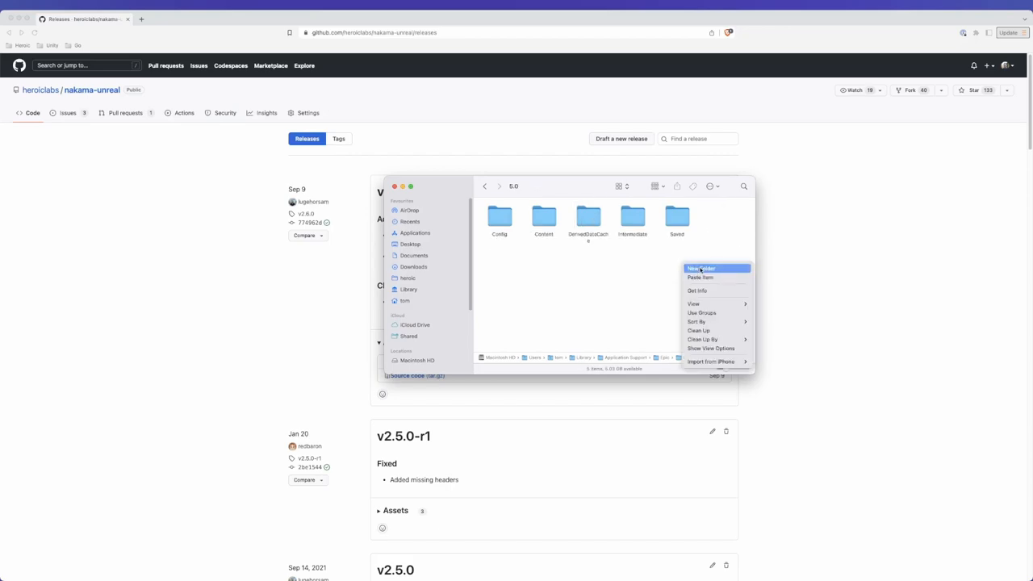
left_click(700, 268)
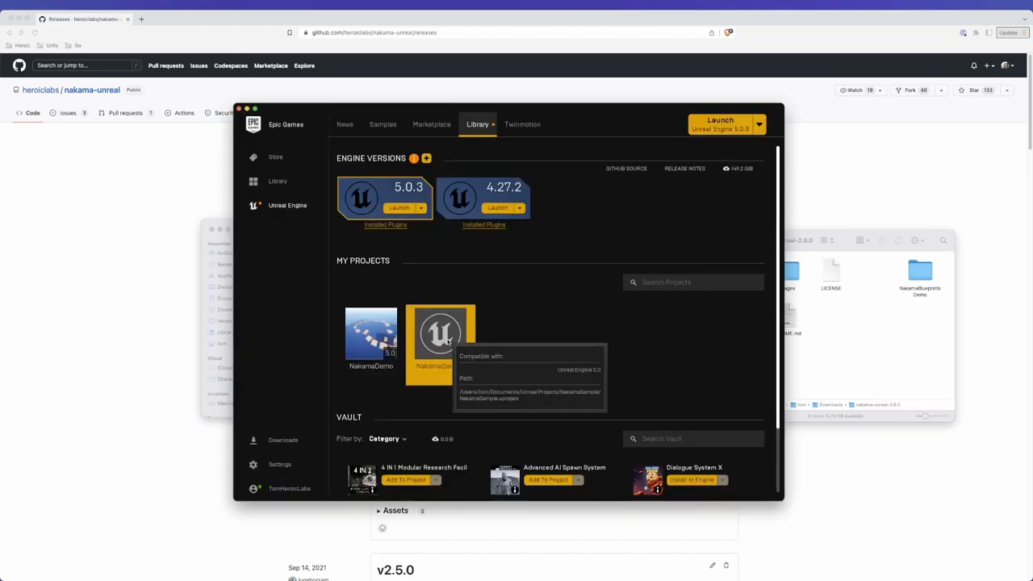
Step: Launch the NakamaSample project and agree to rebuild its missing modules
double_click(440, 333)
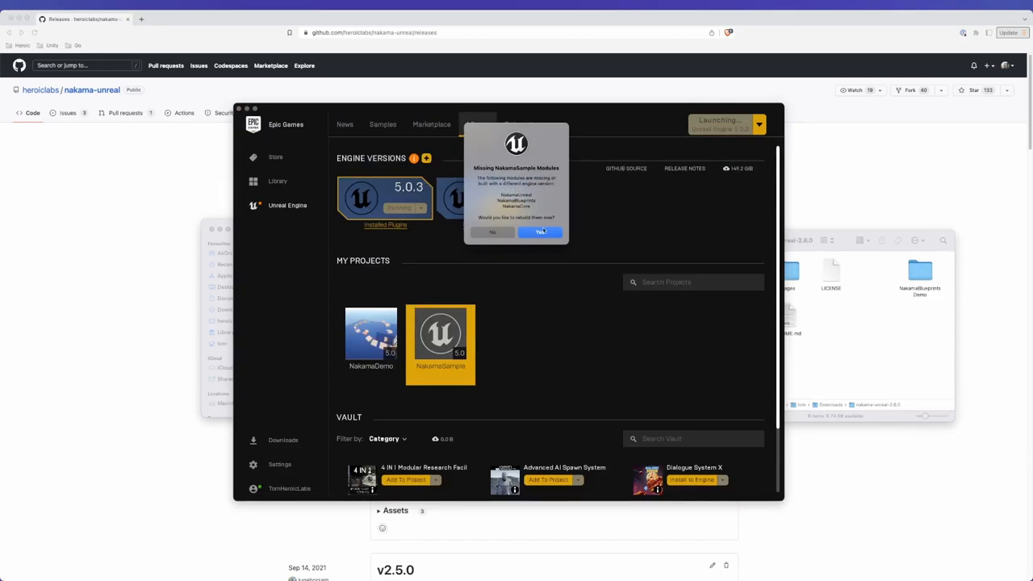
left_click(540, 233)
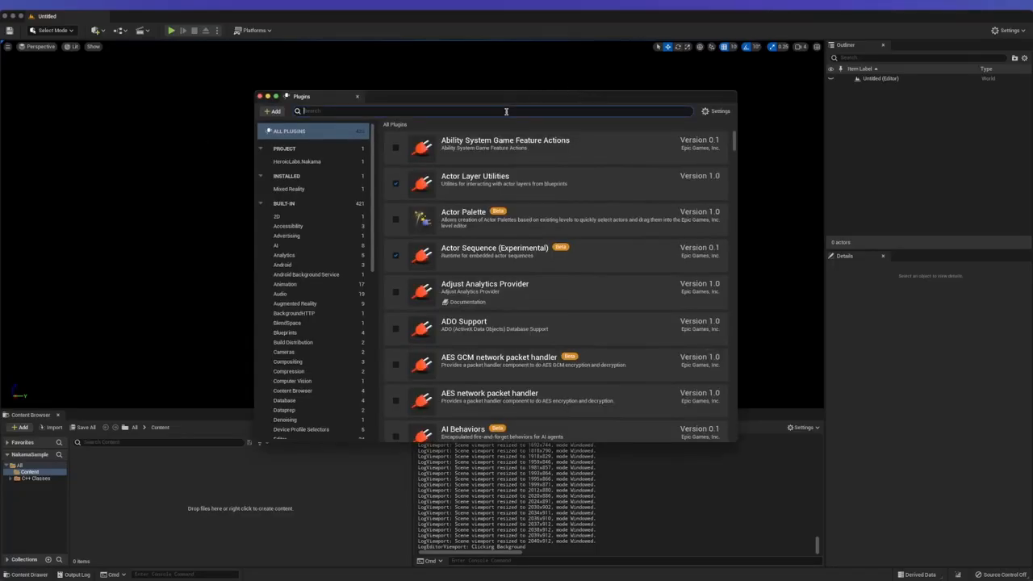
Step: Search the Plugins window for 'Nakama' and enable the Nakama Client plugin
type("Nakama")
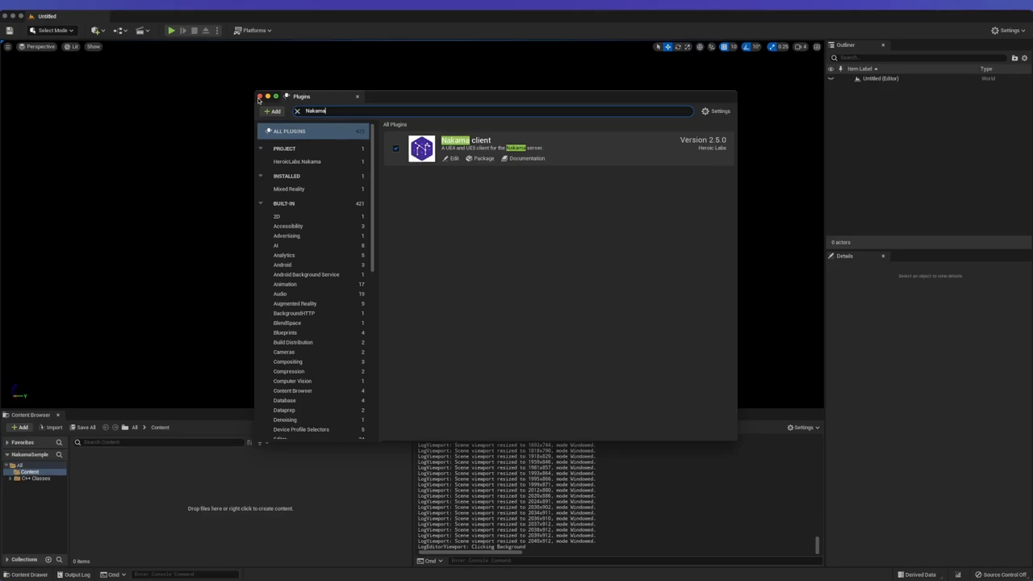
left_click(259, 97)
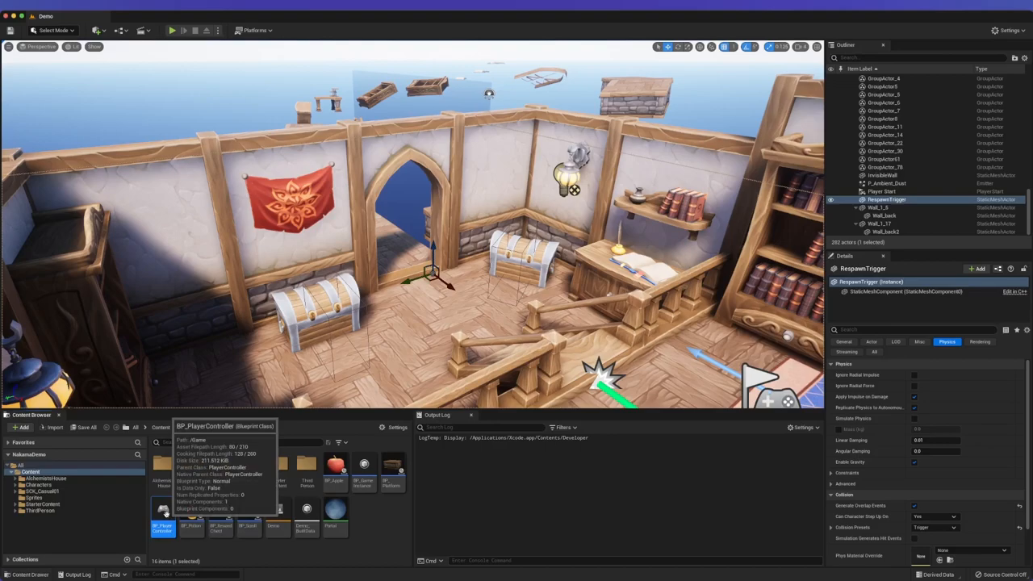
Step: Open BP_PlayerController and select the Authenticate Device node in its authentication graph
double_click(163, 508)
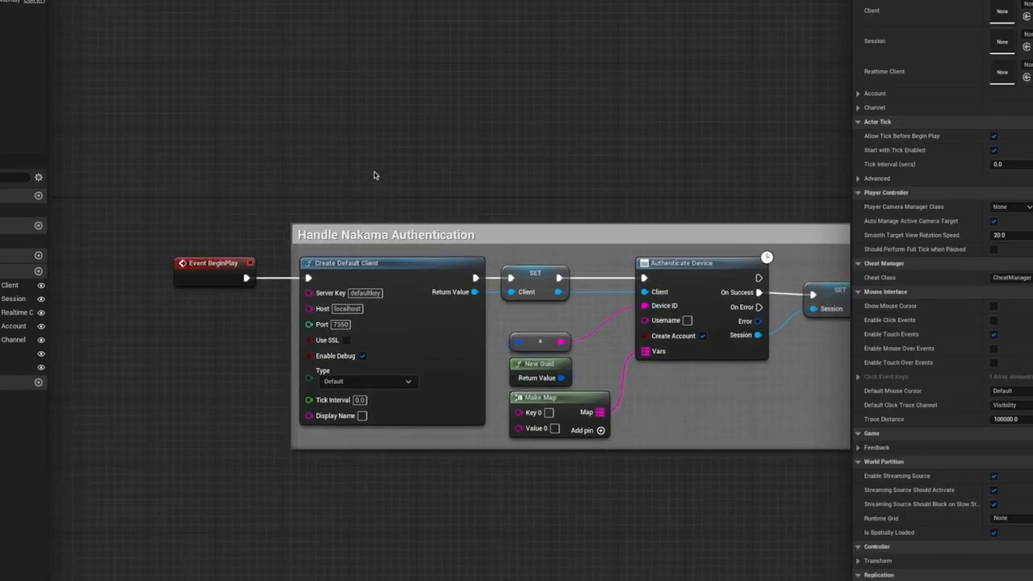
mouse_move(368, 169)
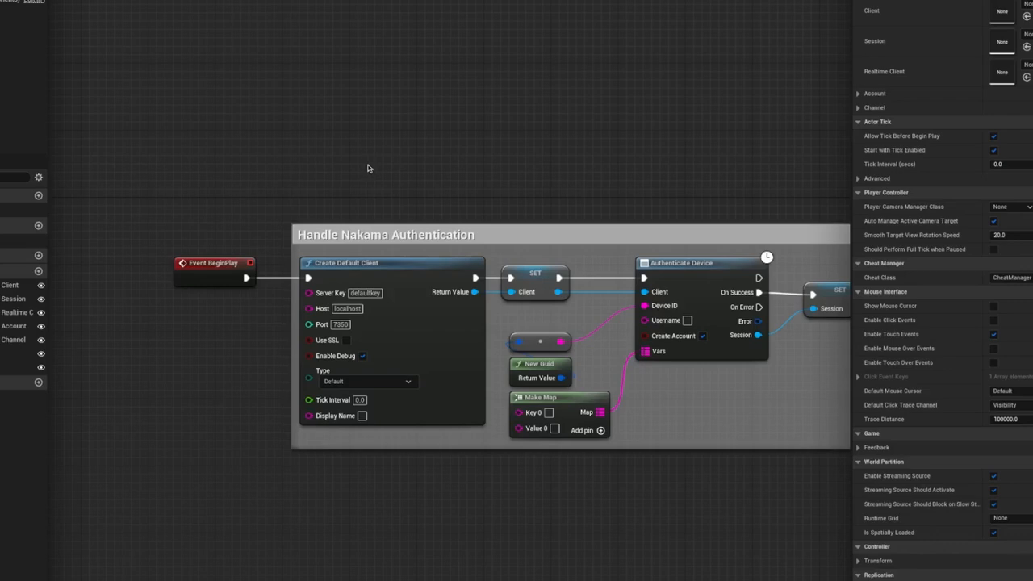
mouse_move(381, 184)
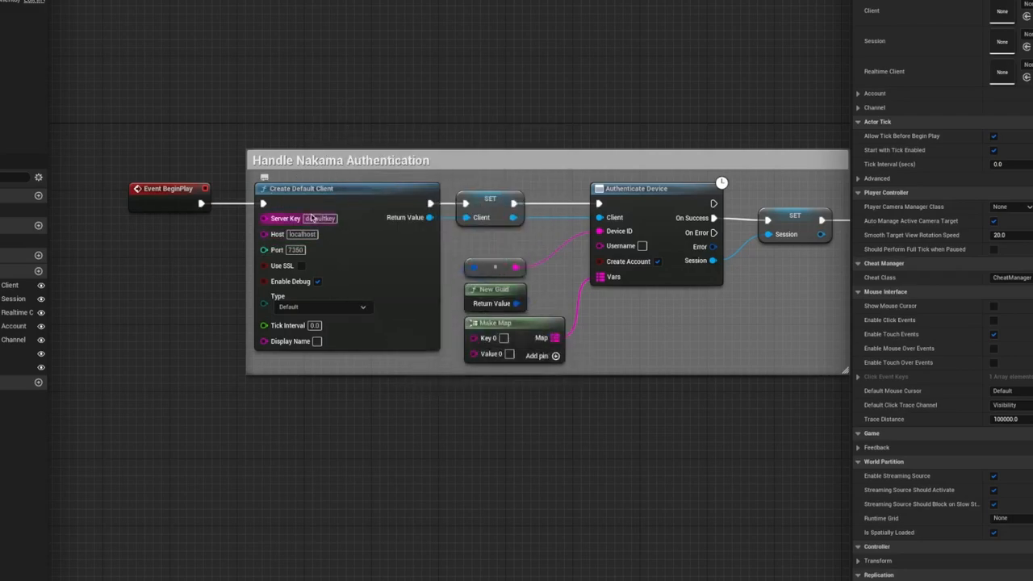
mouse_move(315, 257)
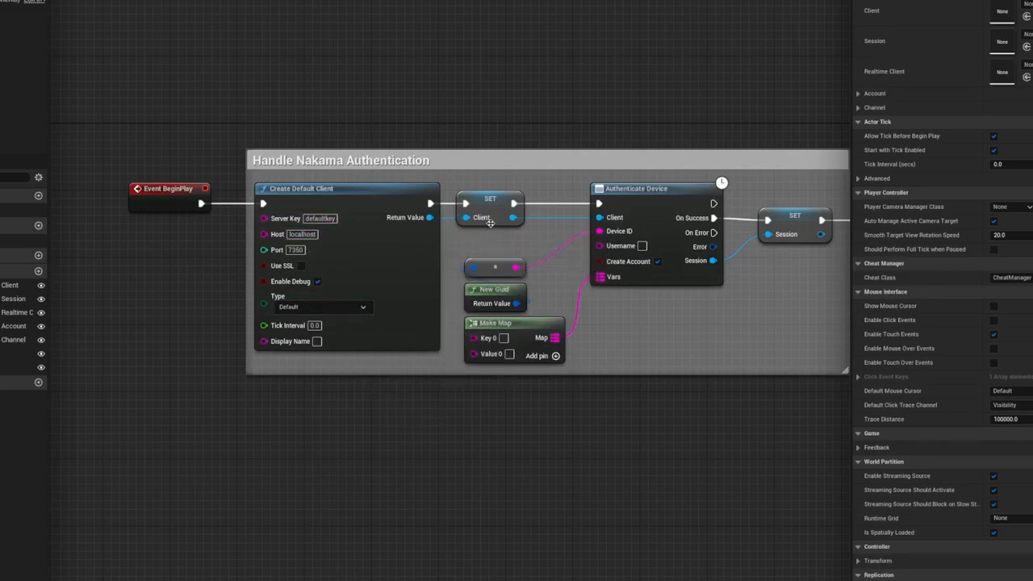
mouse_move(496, 239)
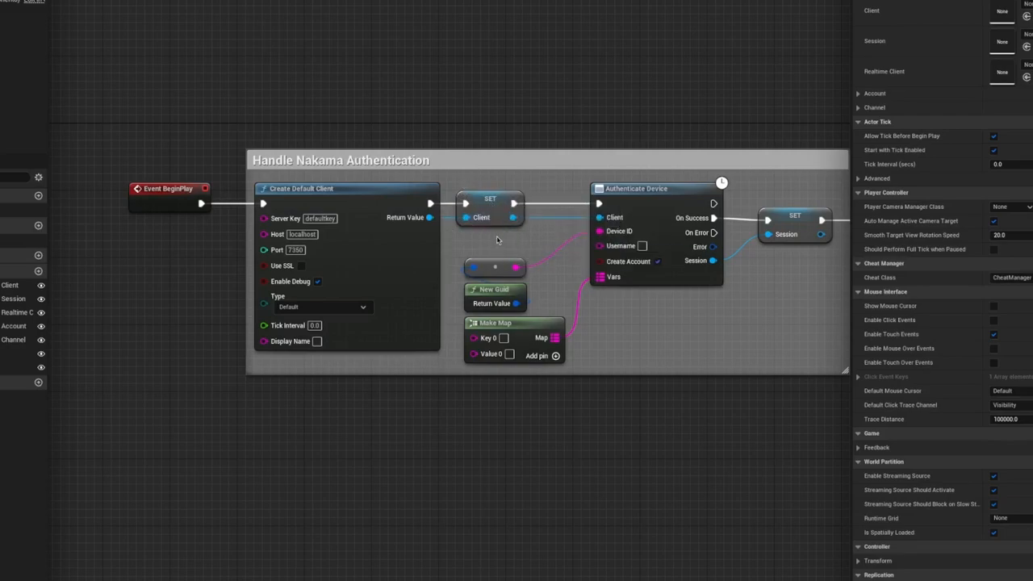
mouse_move(494, 236)
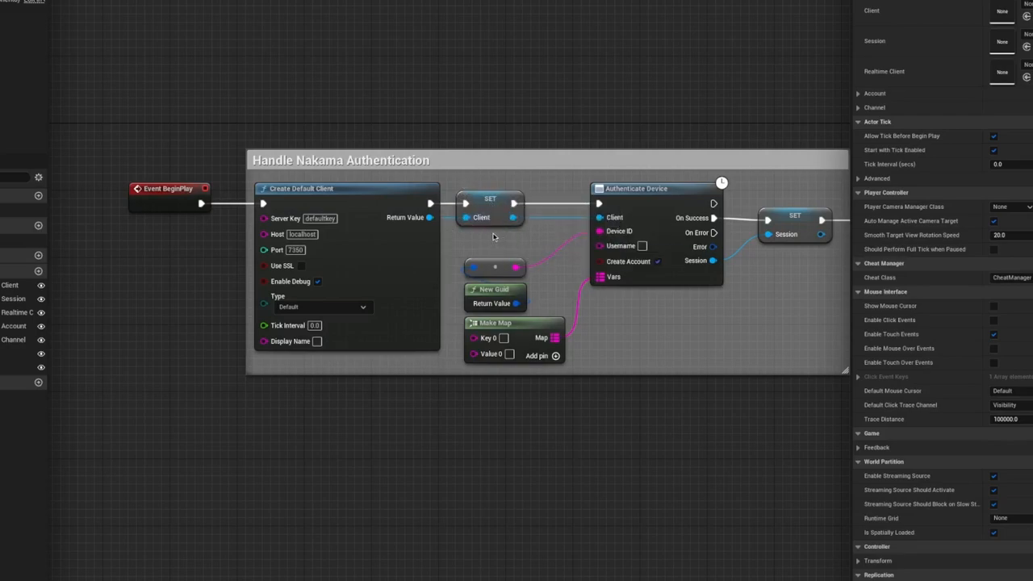
mouse_move(455, 235)
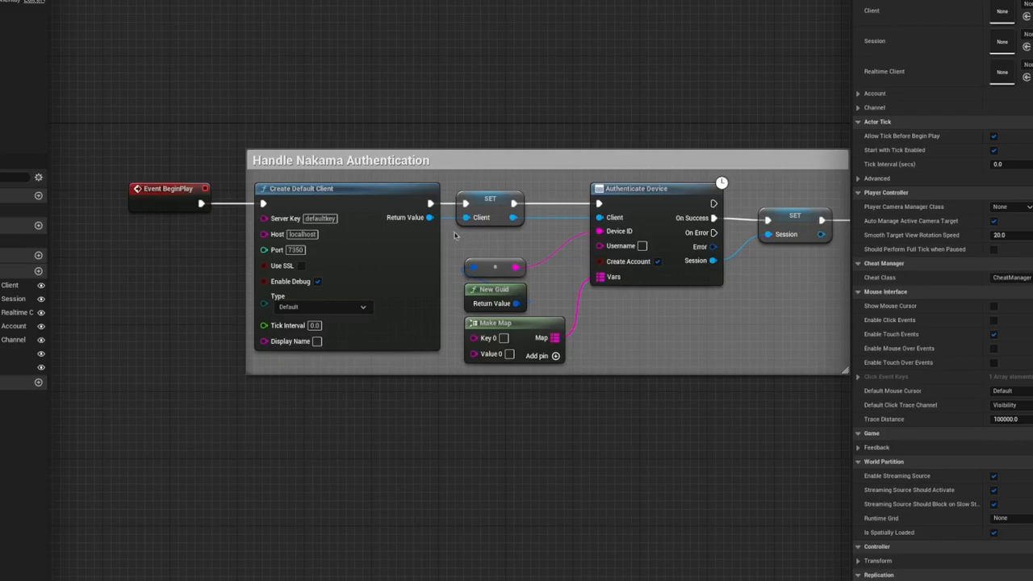
left_click(490, 210)
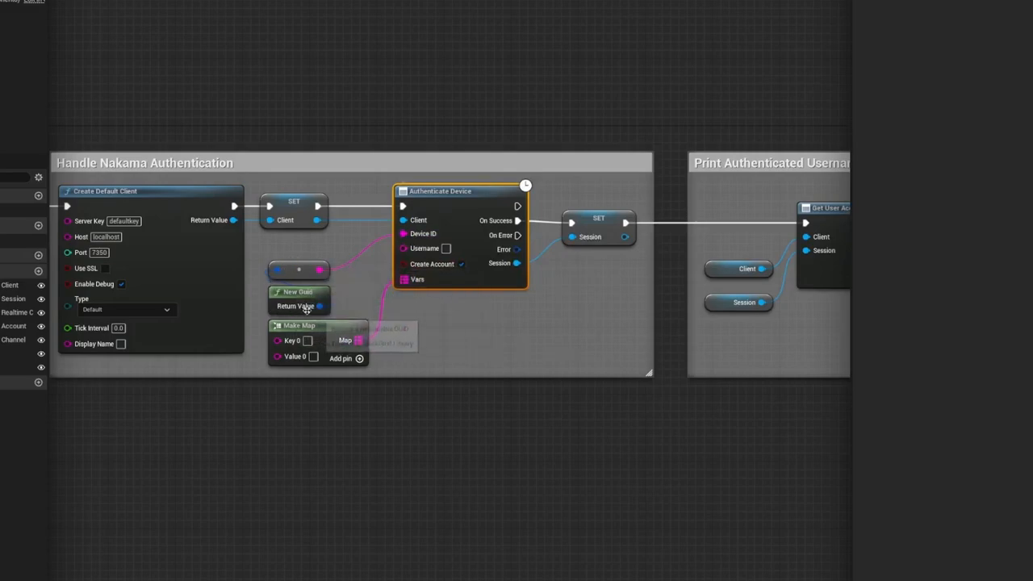
mouse_move(341, 313)
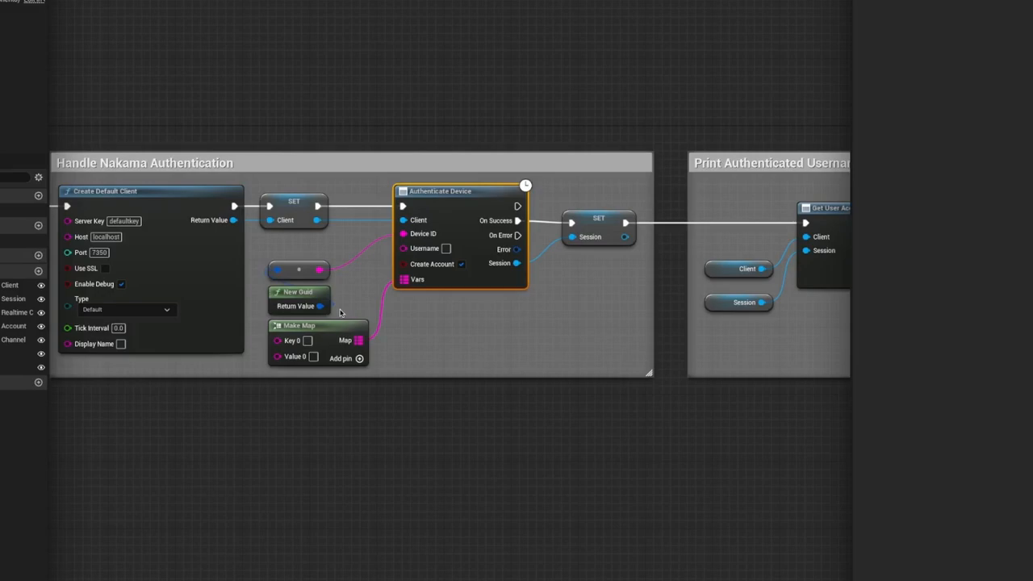
mouse_move(461, 255)
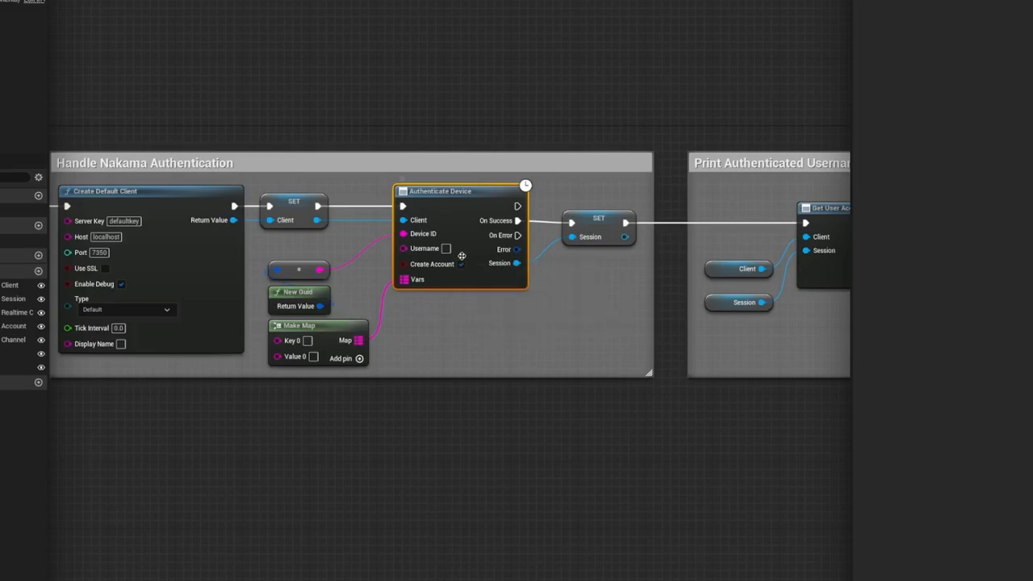
mouse_move(471, 271)
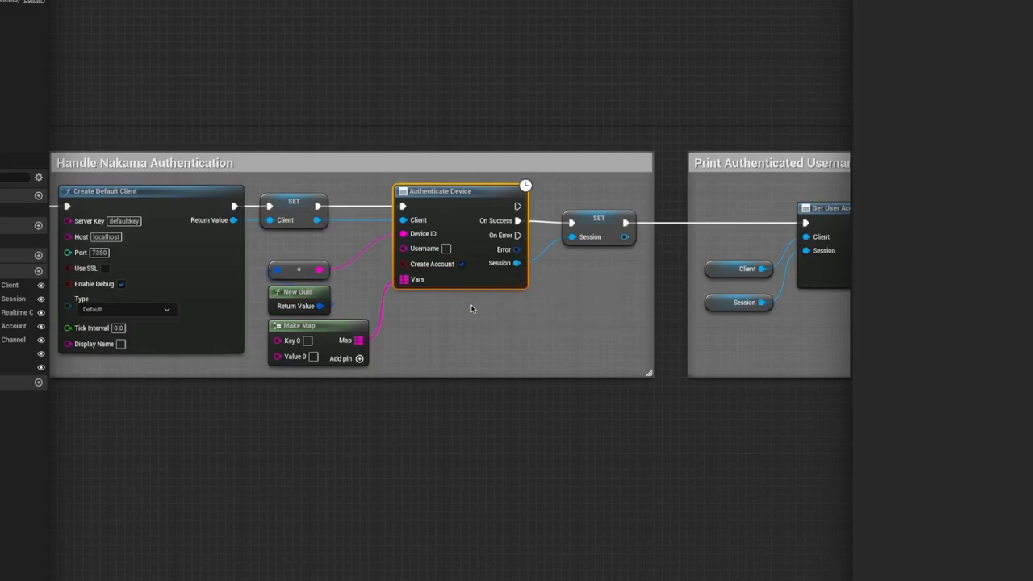
mouse_move(507, 325)
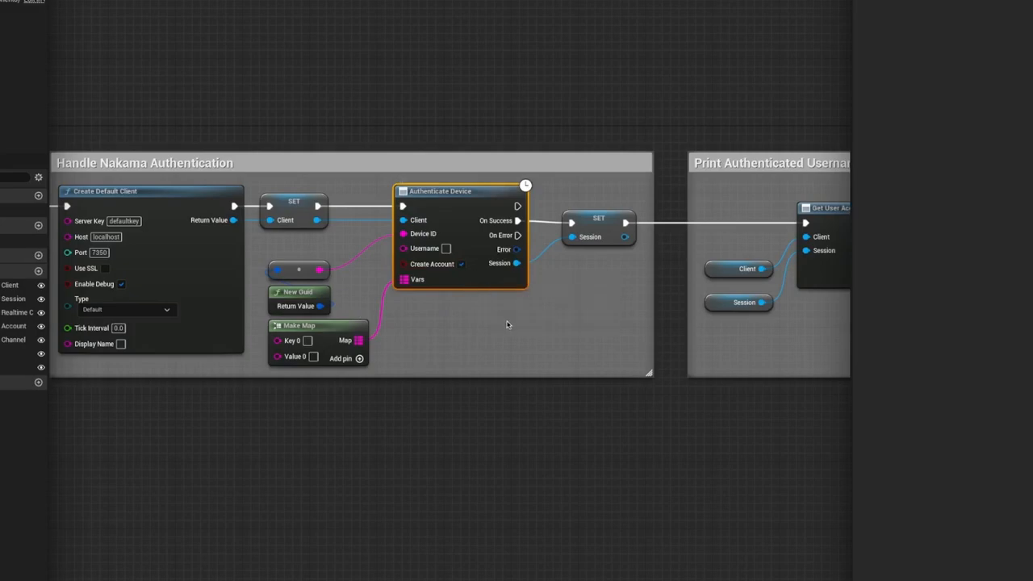
mouse_move(606, 290)
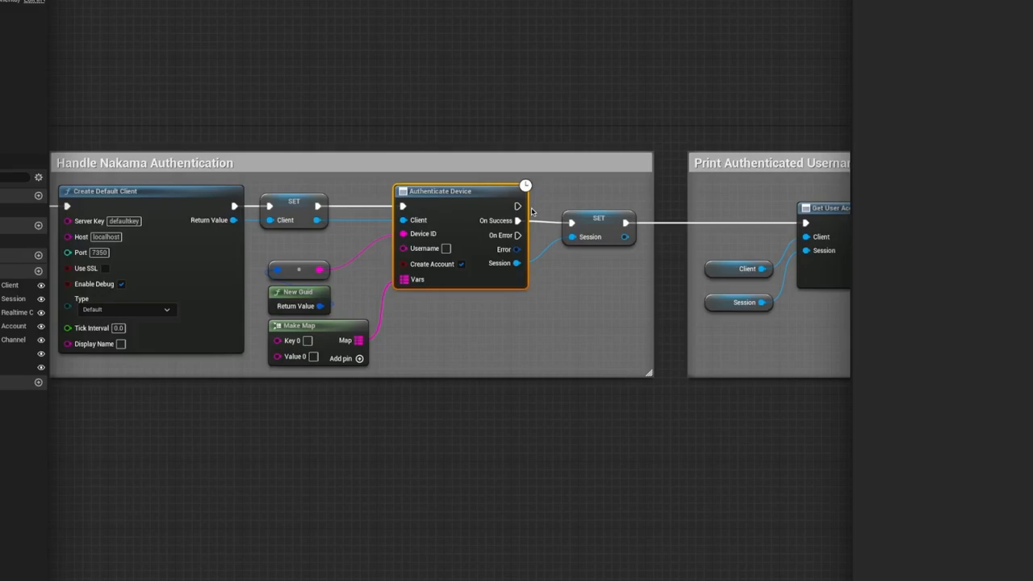
mouse_move(536, 208)
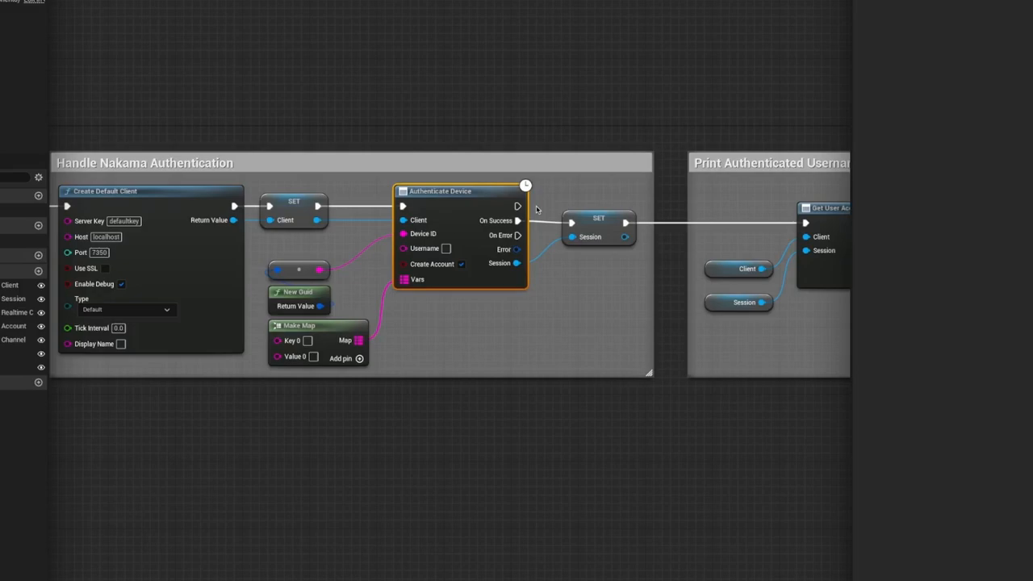
mouse_move(519, 219)
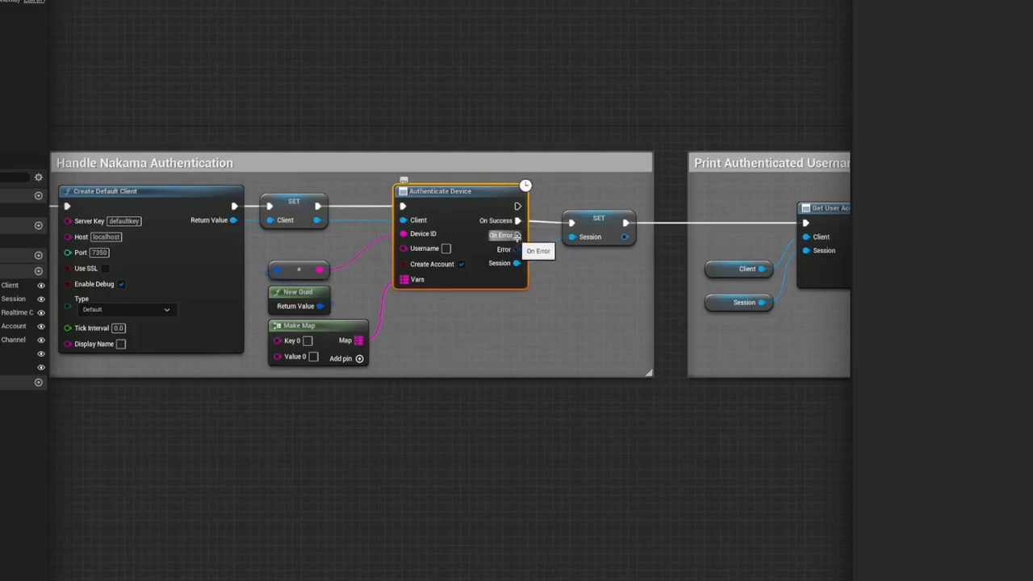
mouse_move(539, 242)
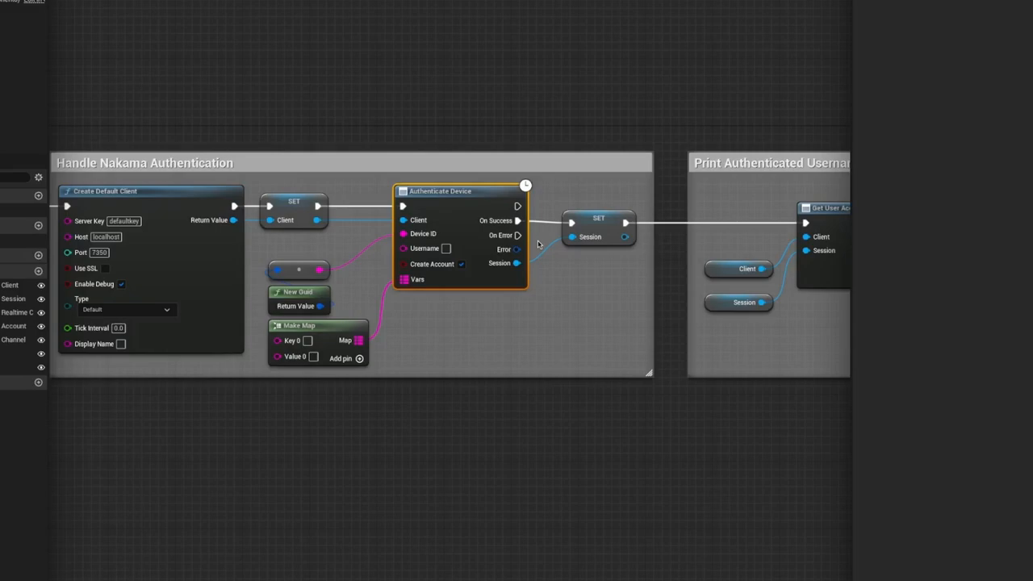
mouse_move(539, 242)
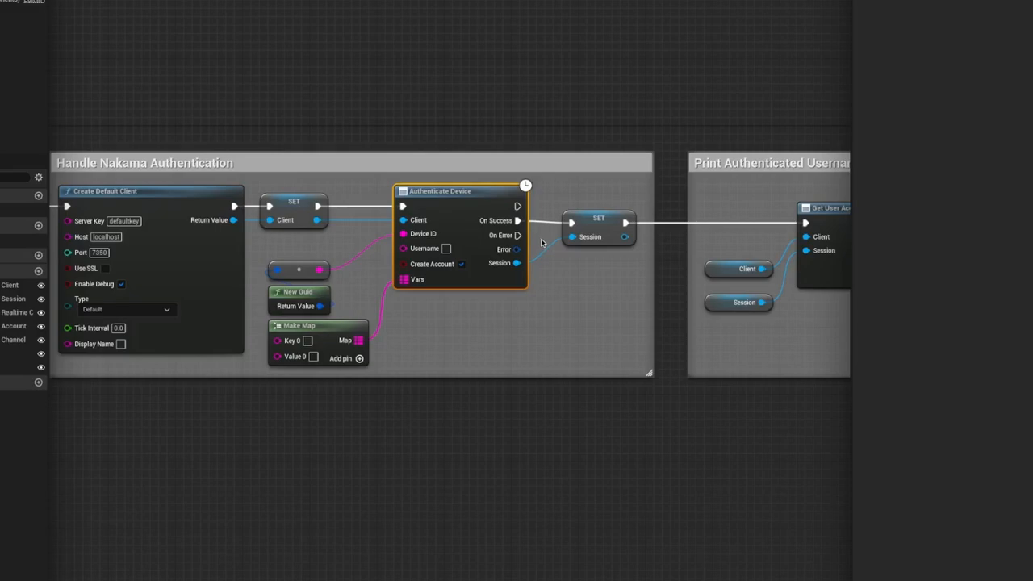
mouse_move(517, 219)
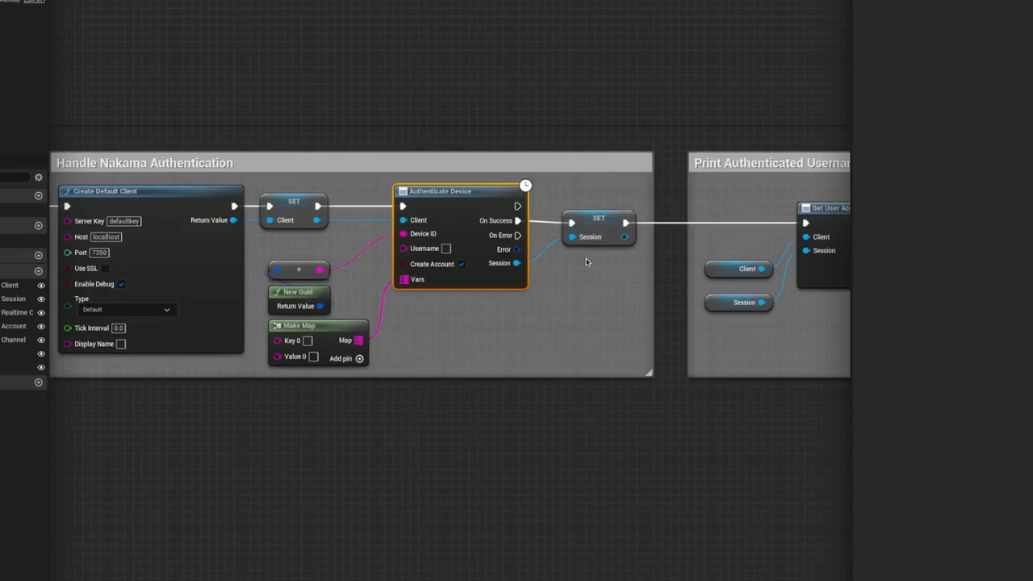
mouse_move(594, 271)
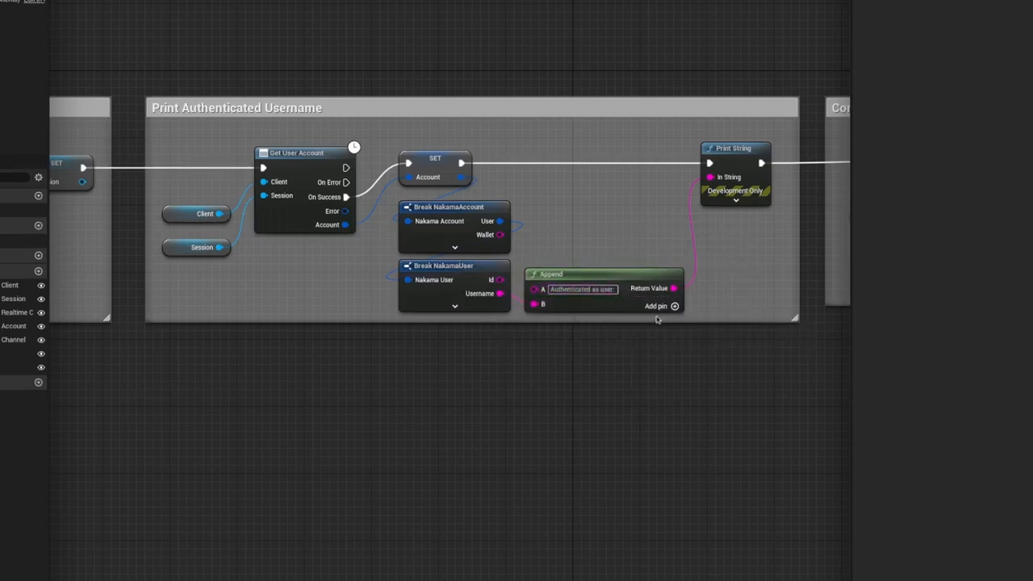
mouse_move(709, 194)
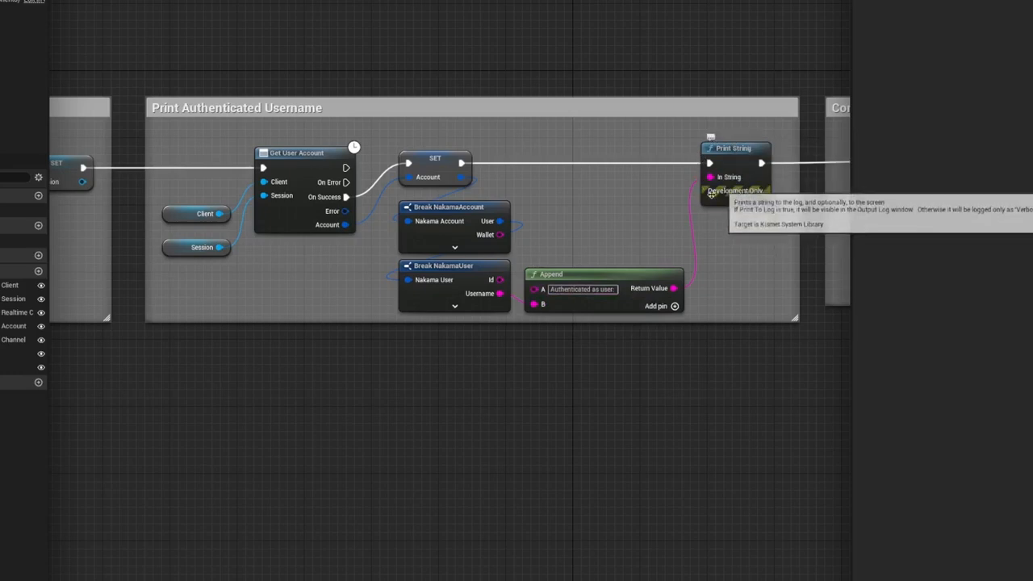
mouse_move(705, 352)
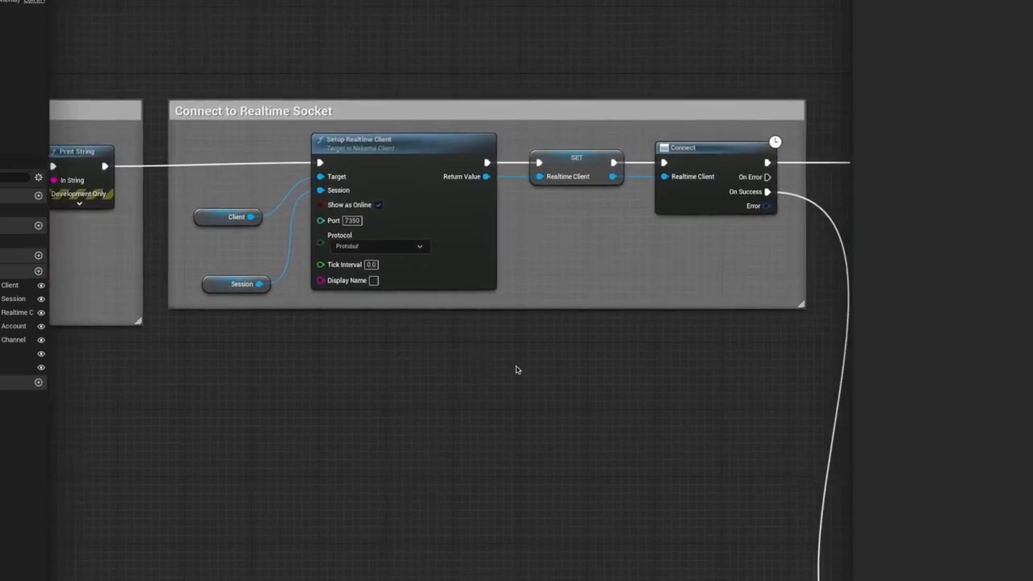
mouse_move(452, 361)
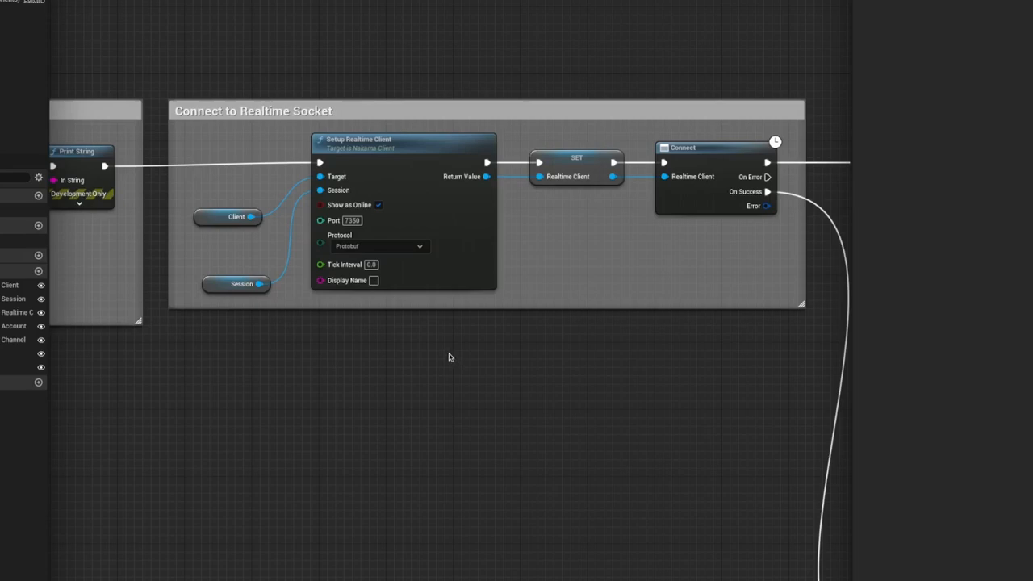
mouse_move(445, 351)
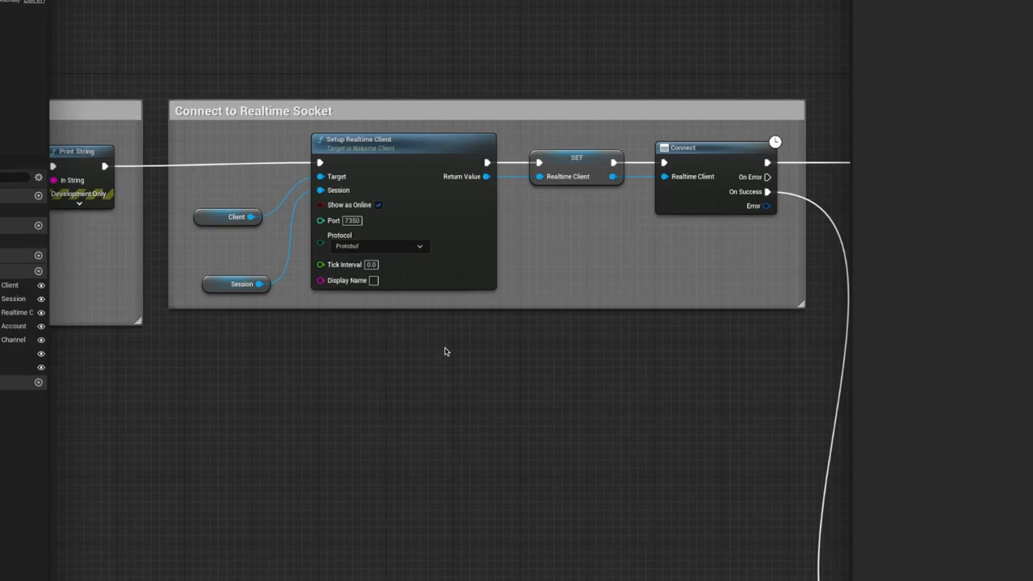
mouse_move(450, 345)
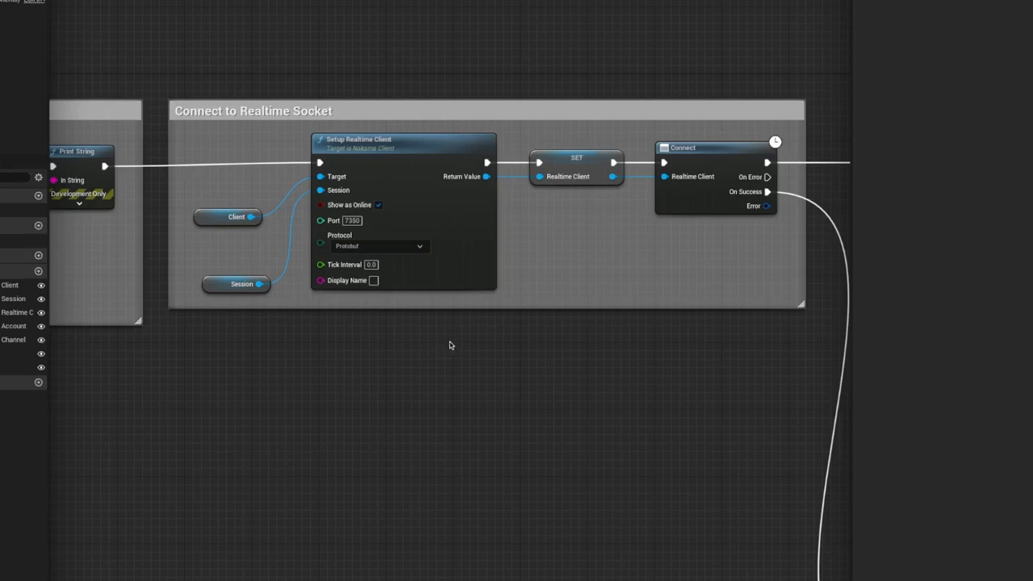
mouse_move(517, 373)
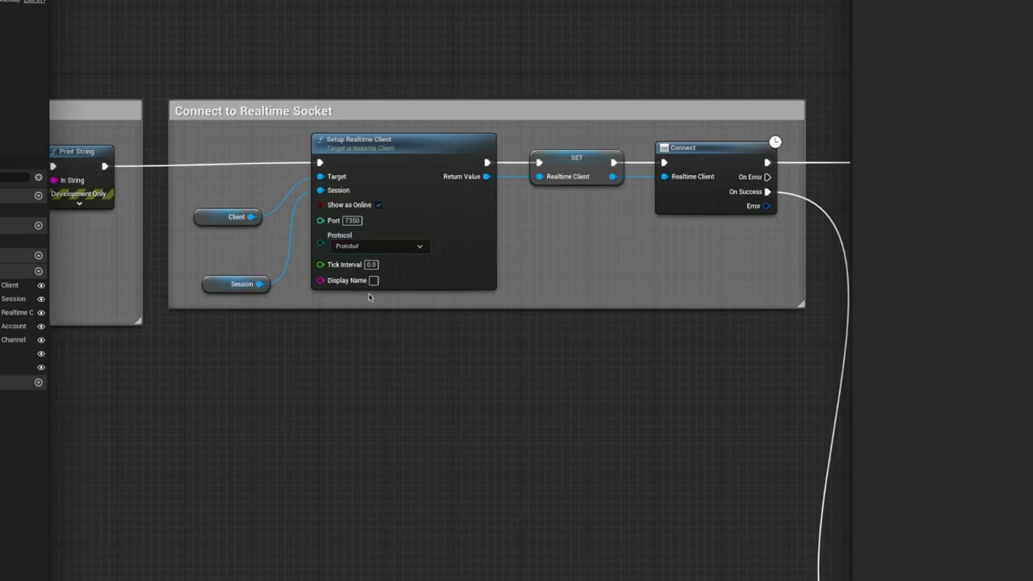
mouse_move(365, 213)
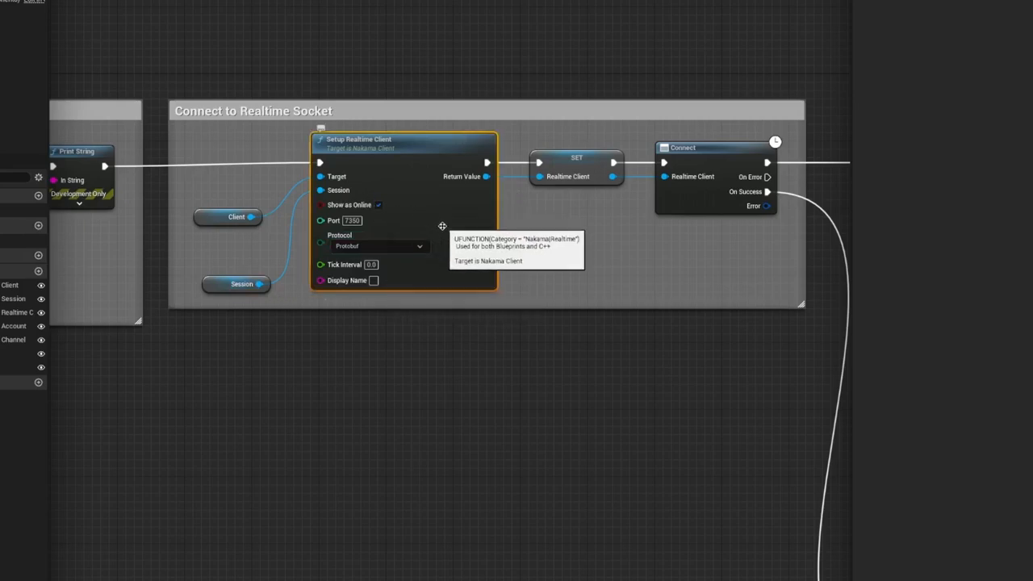
mouse_move(587, 155)
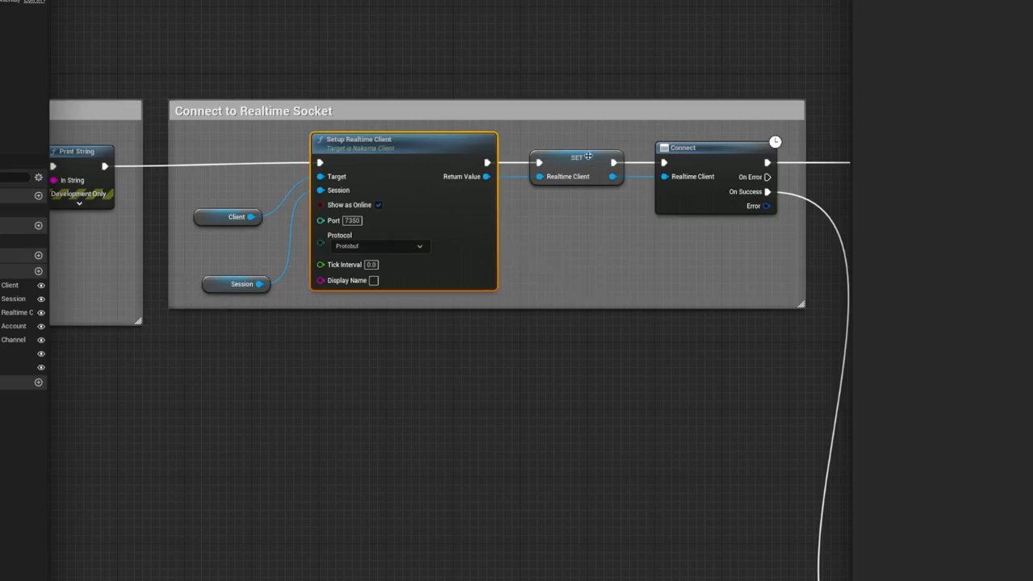
mouse_move(610, 210)
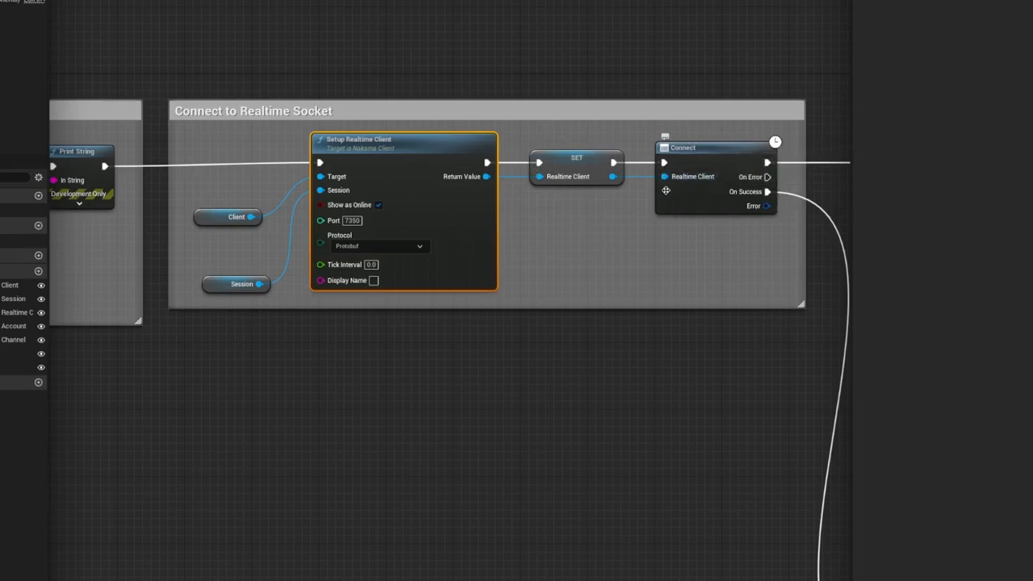
mouse_move(689, 207)
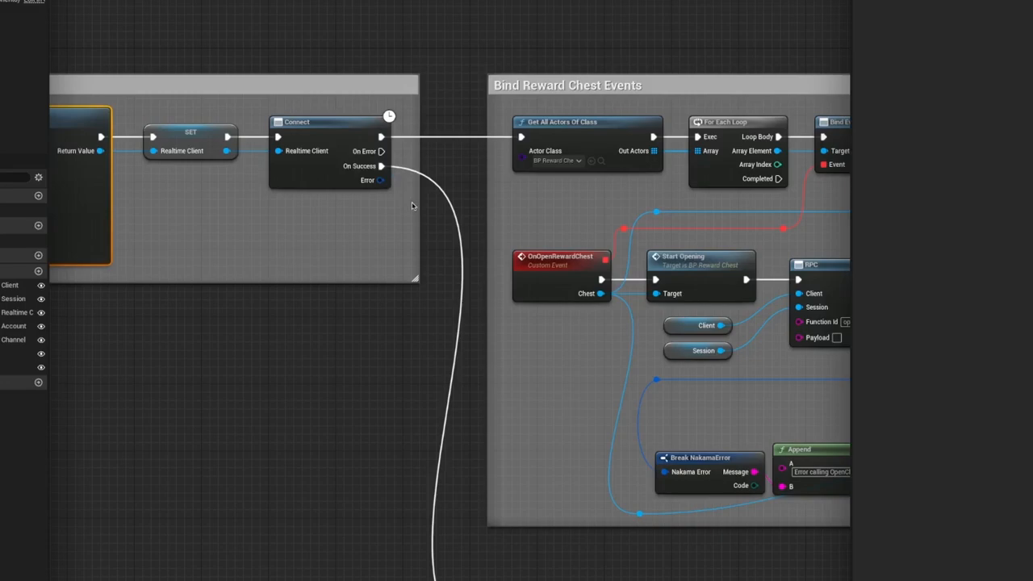
mouse_move(410, 208)
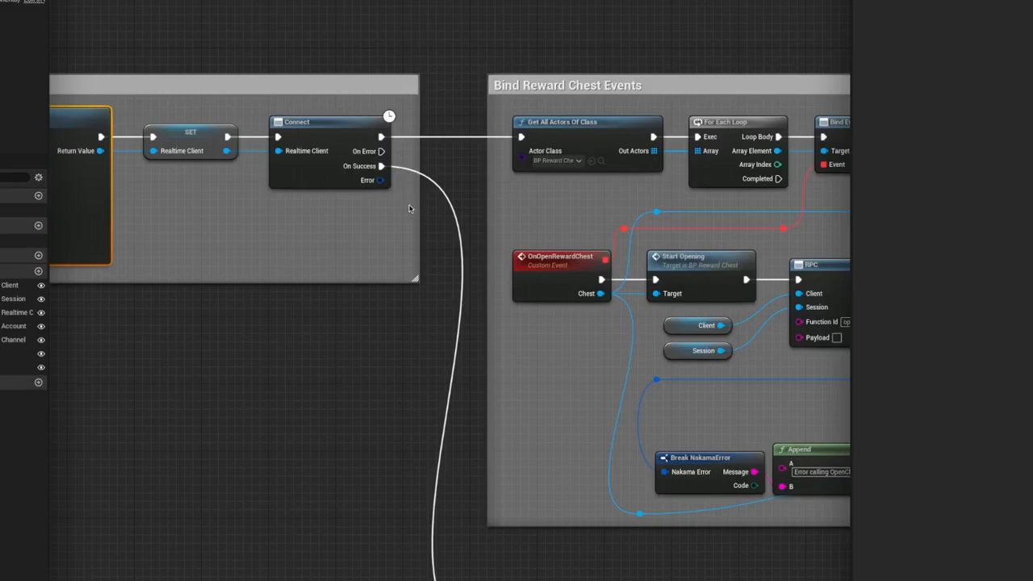
mouse_move(381, 137)
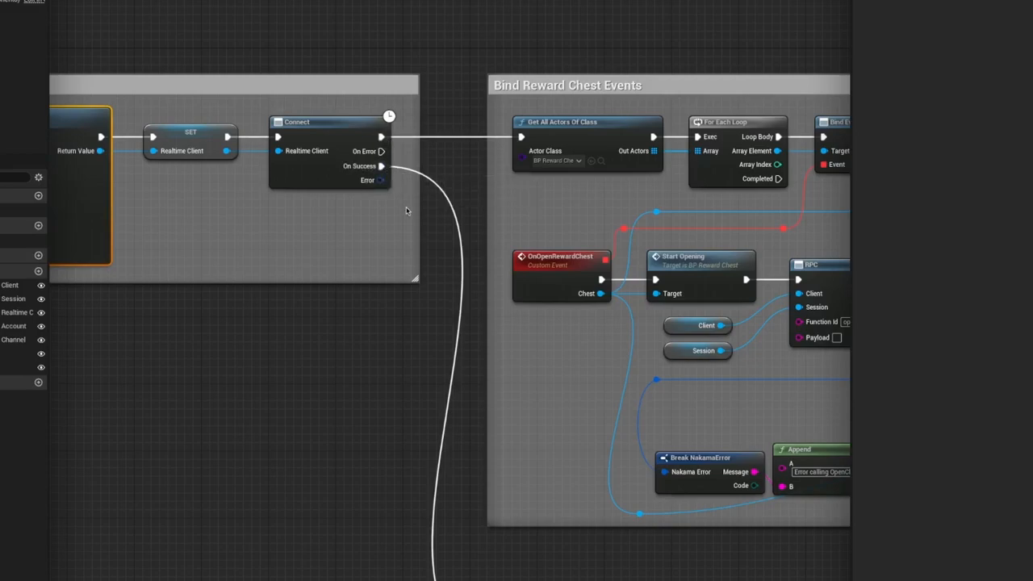
mouse_move(409, 219)
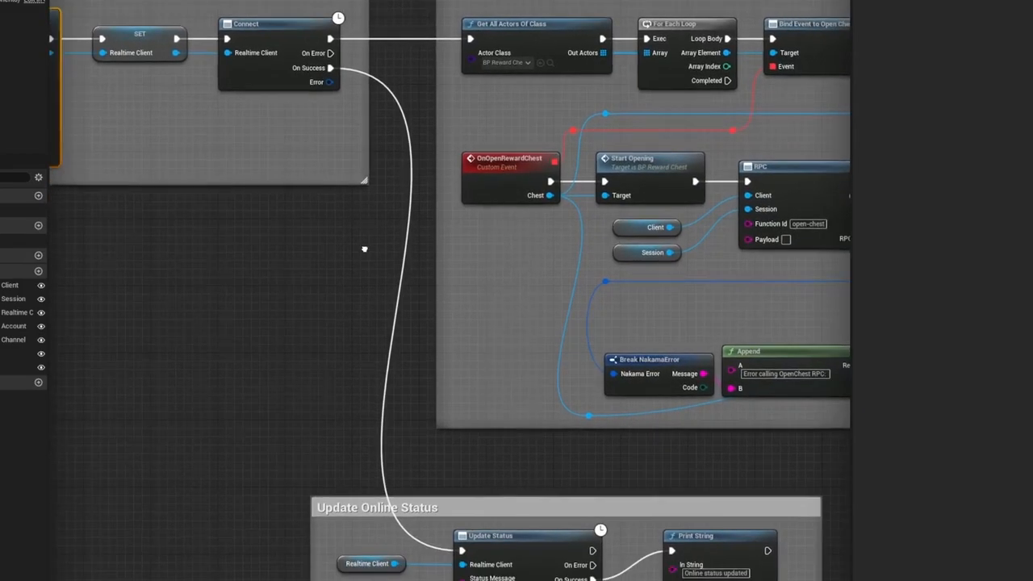
Step: Scroll the level Blueprint down to the Update Online Status comment block
scroll("down", 3)
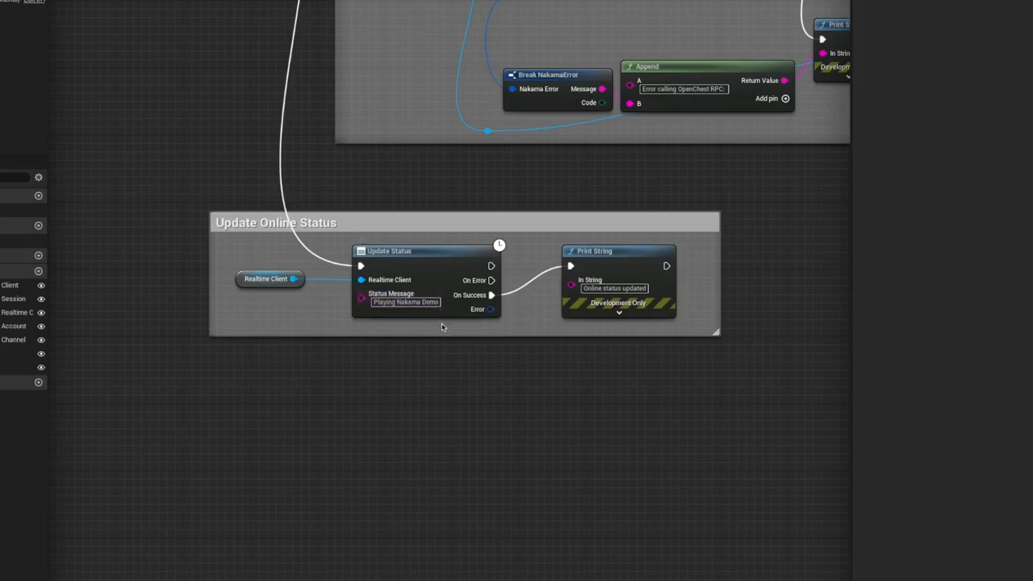
mouse_move(662, 292)
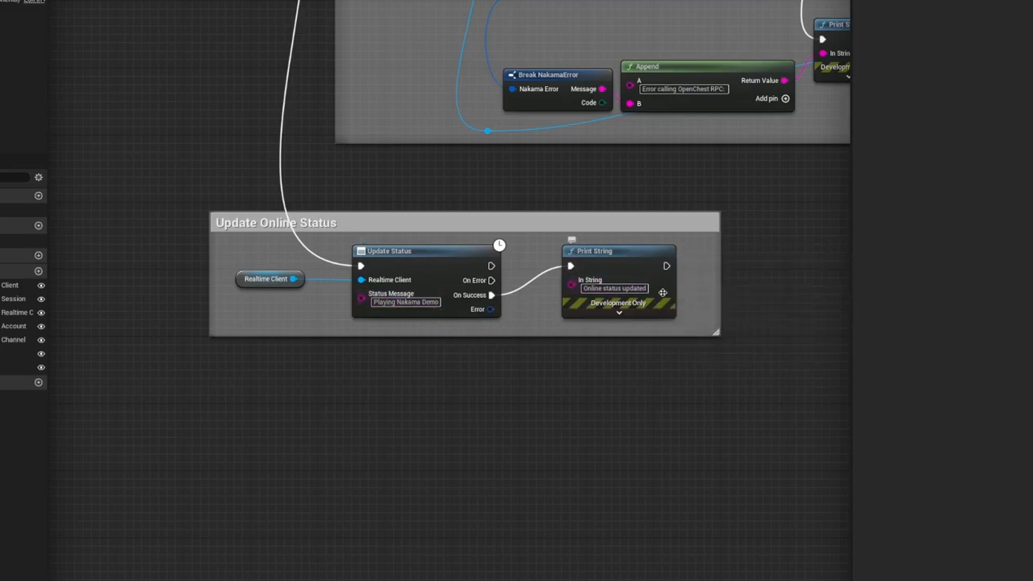
mouse_move(653, 323)
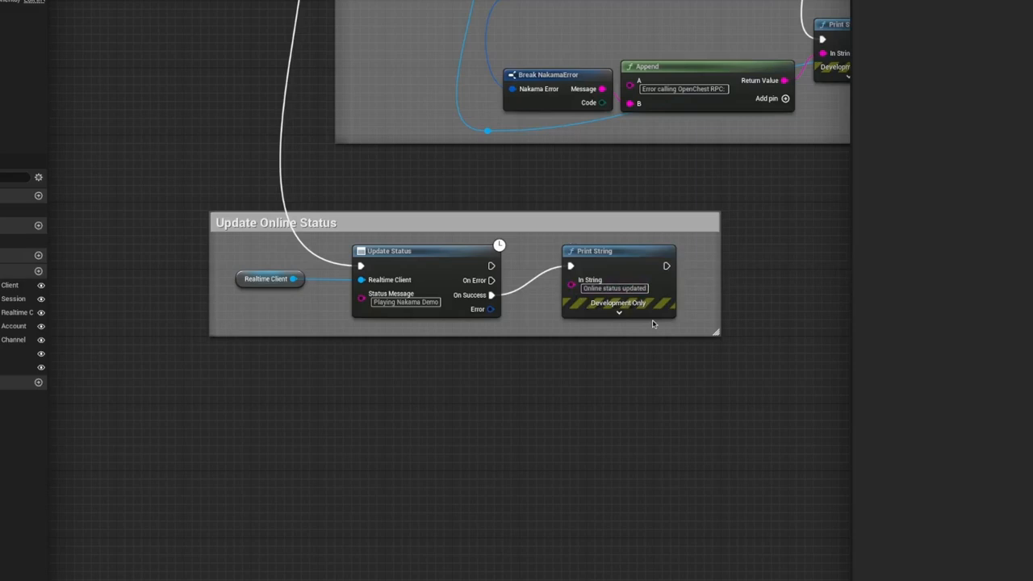
mouse_move(652, 322)
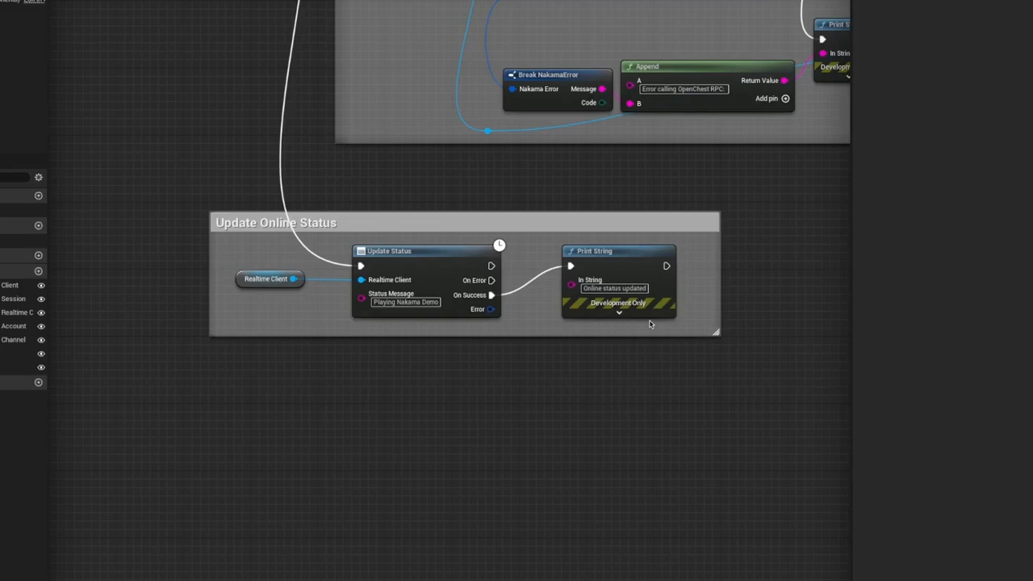
mouse_move(652, 326)
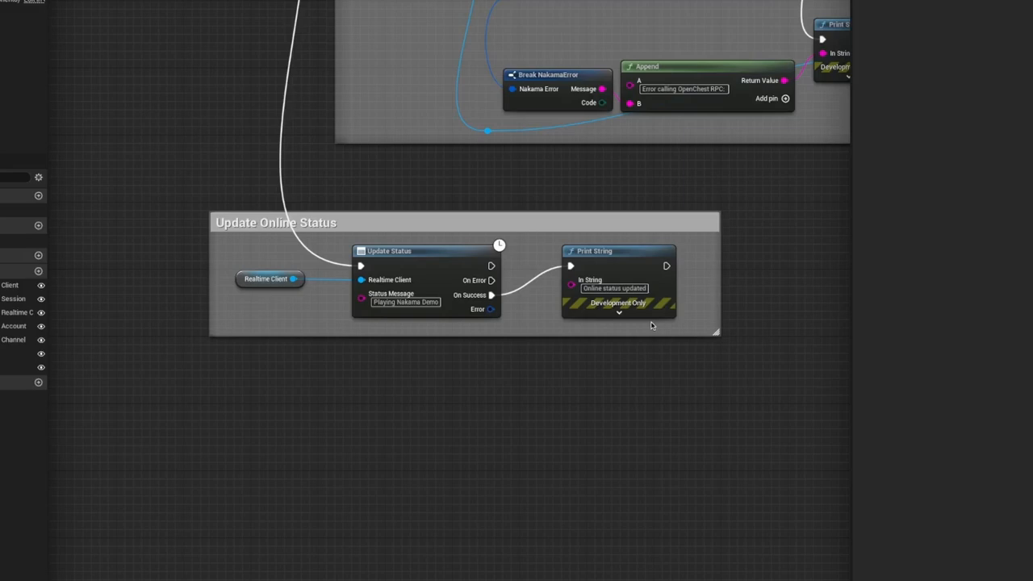
mouse_move(284, 38)
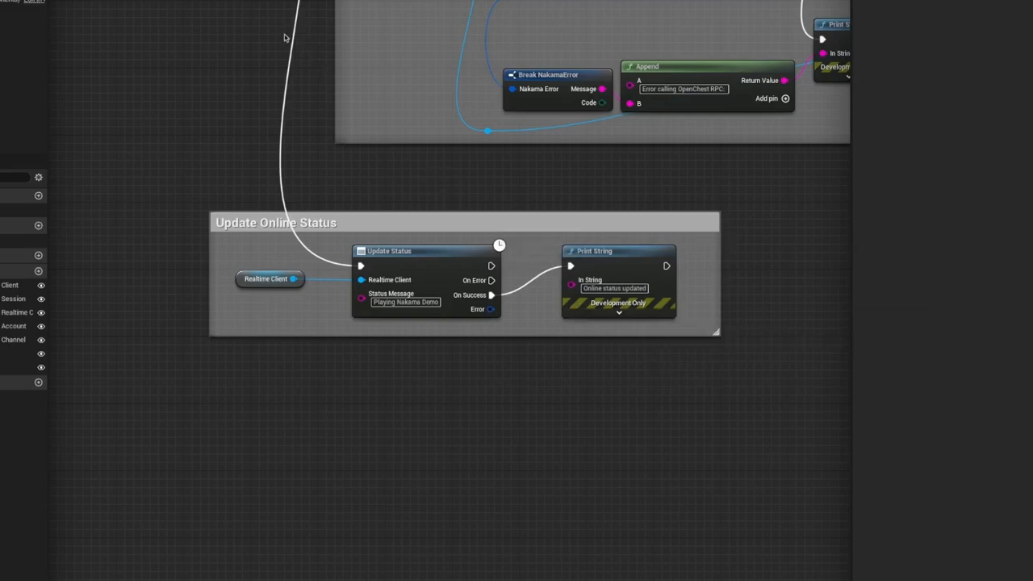
mouse_move(278, 35)
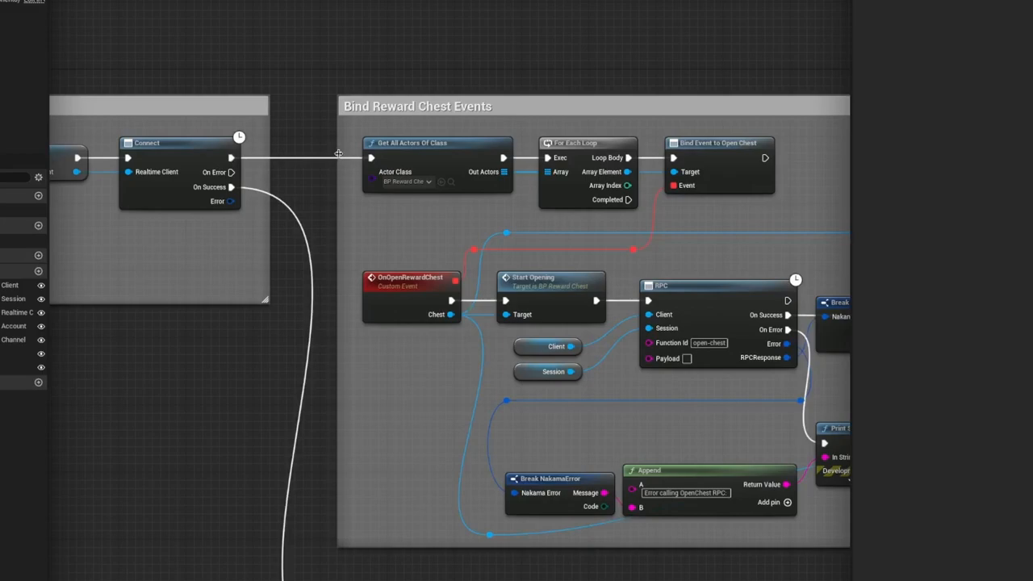
mouse_move(339, 160)
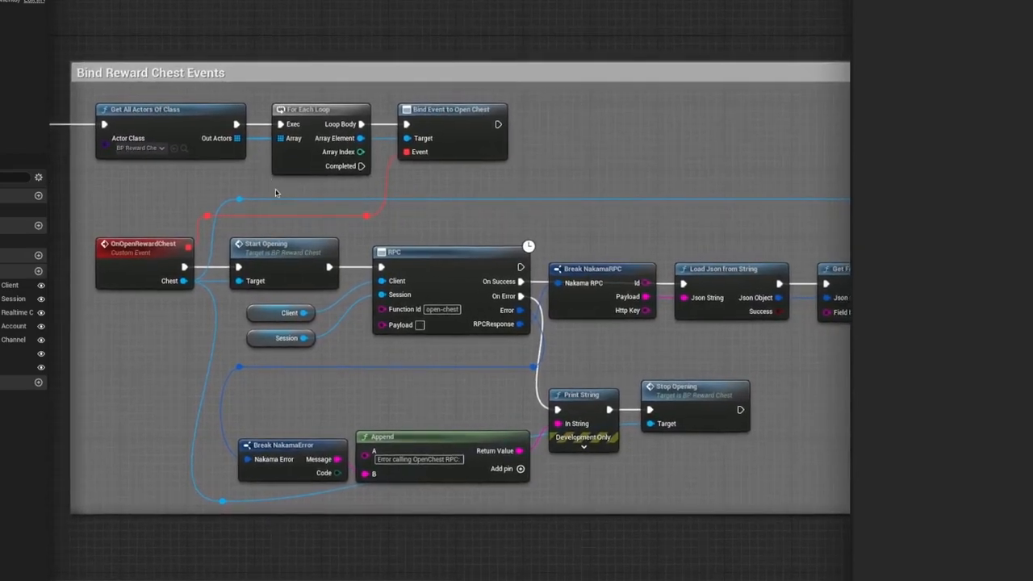
mouse_move(265, 191)
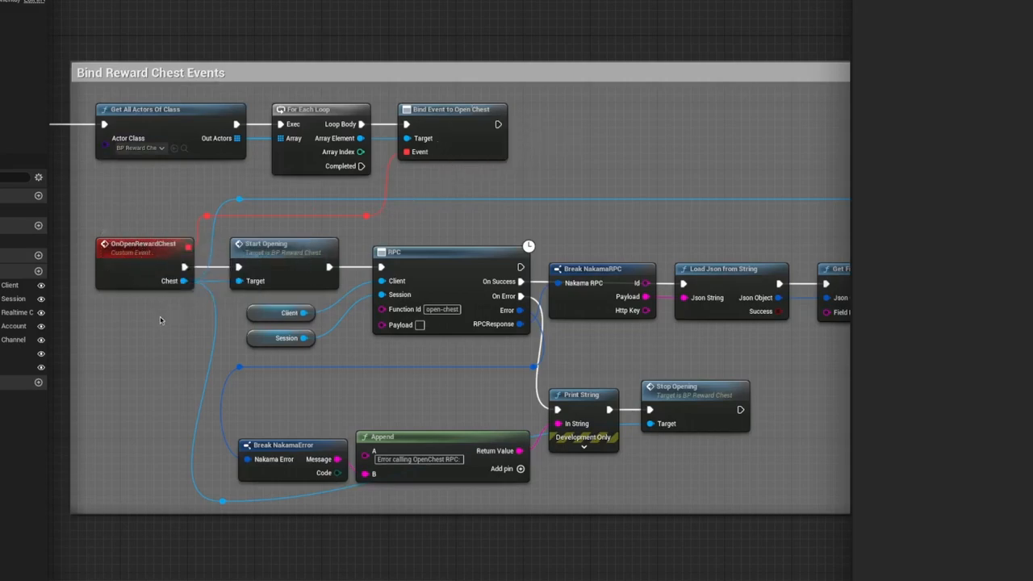
mouse_move(168, 326)
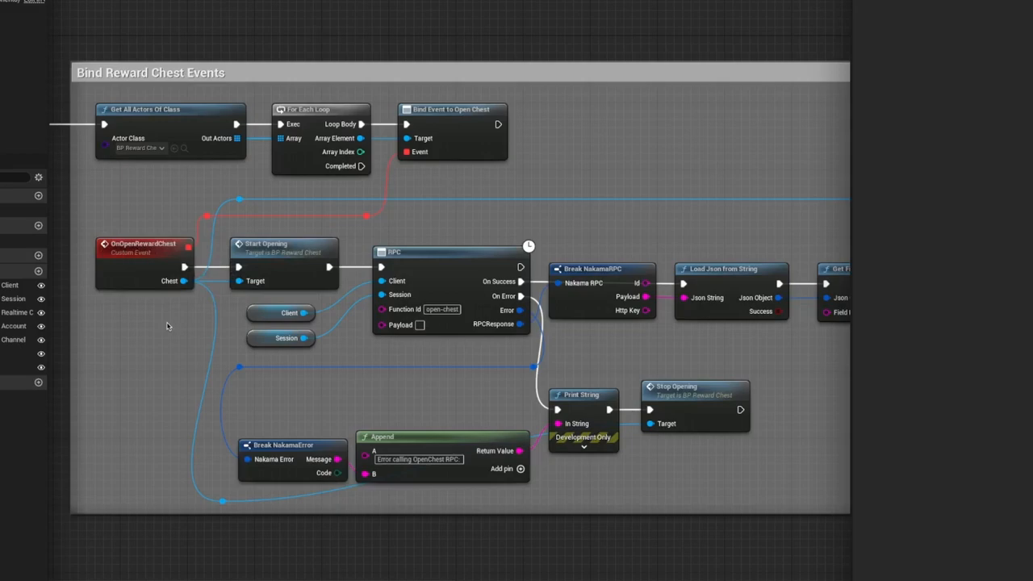
mouse_move(170, 324)
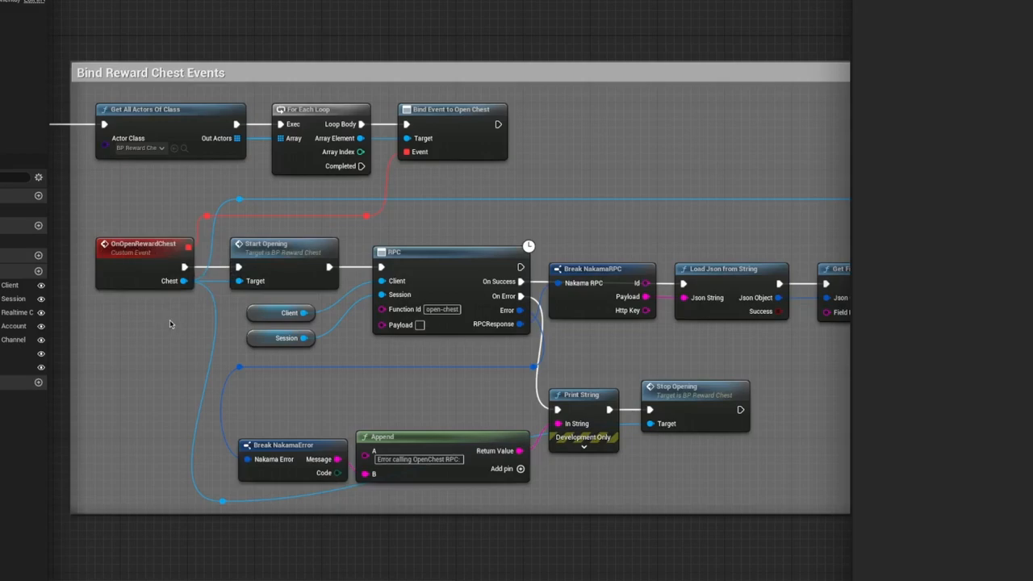
mouse_move(307, 245)
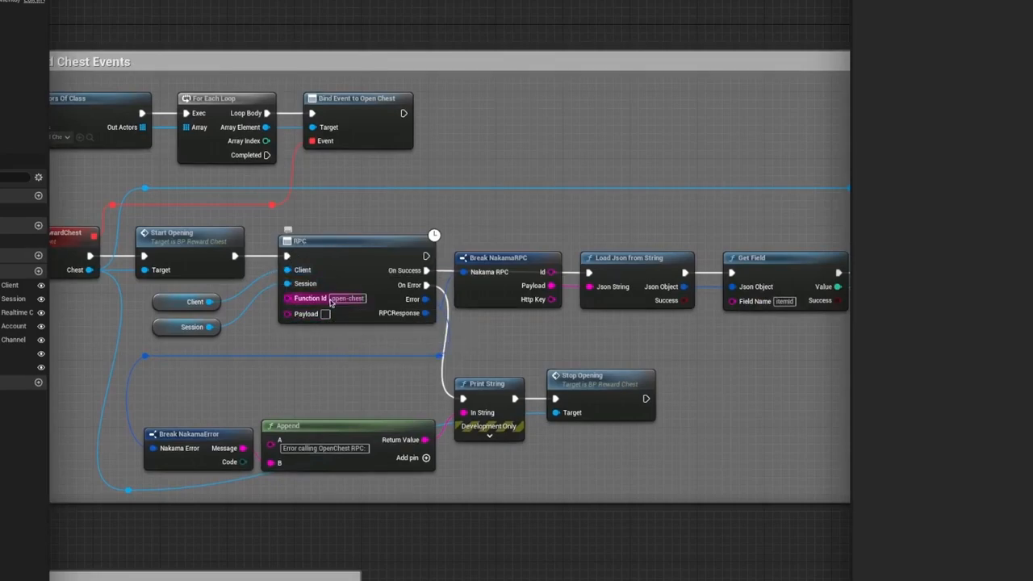
mouse_move(363, 321)
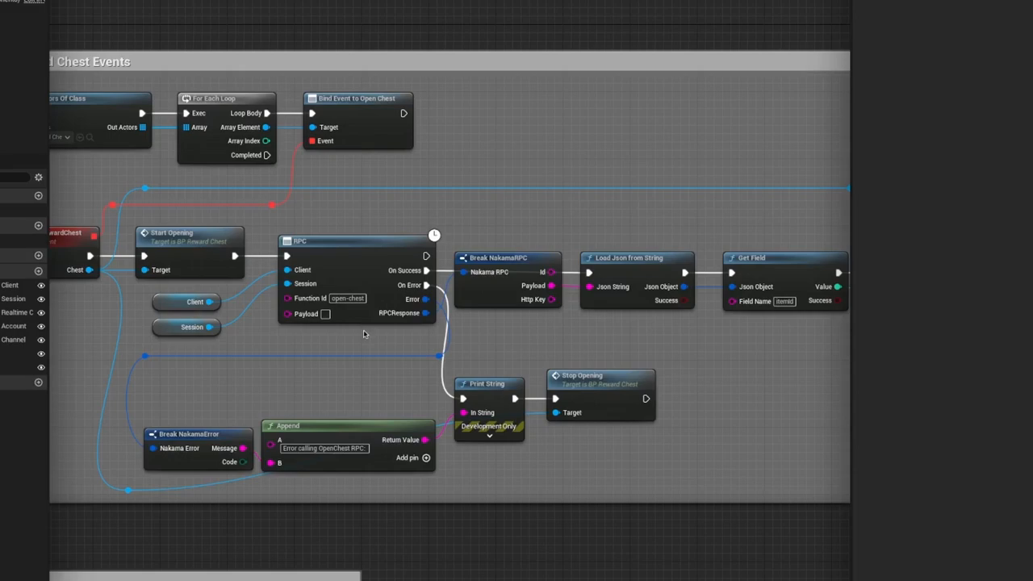
mouse_move(406, 271)
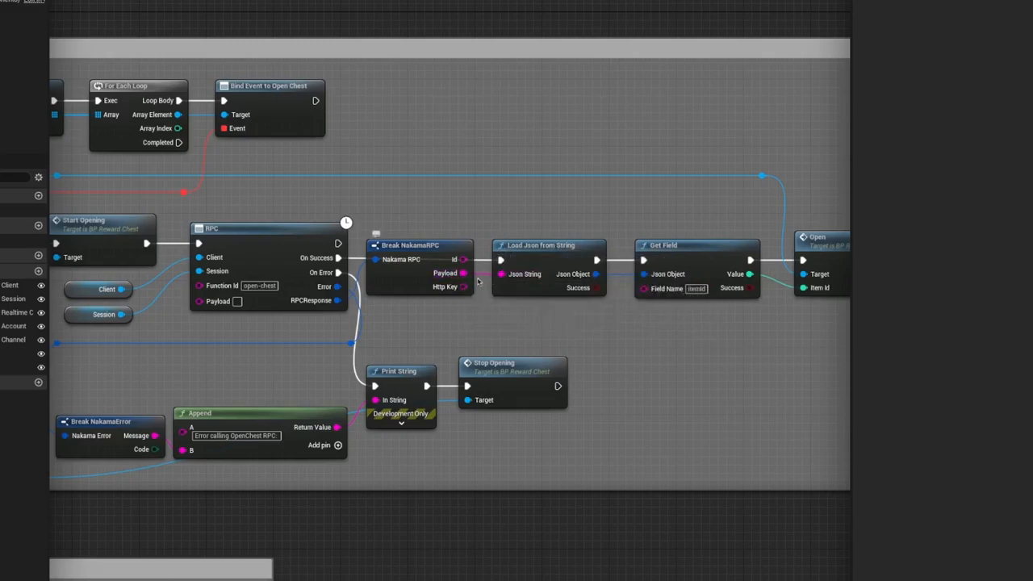
mouse_move(591, 306)
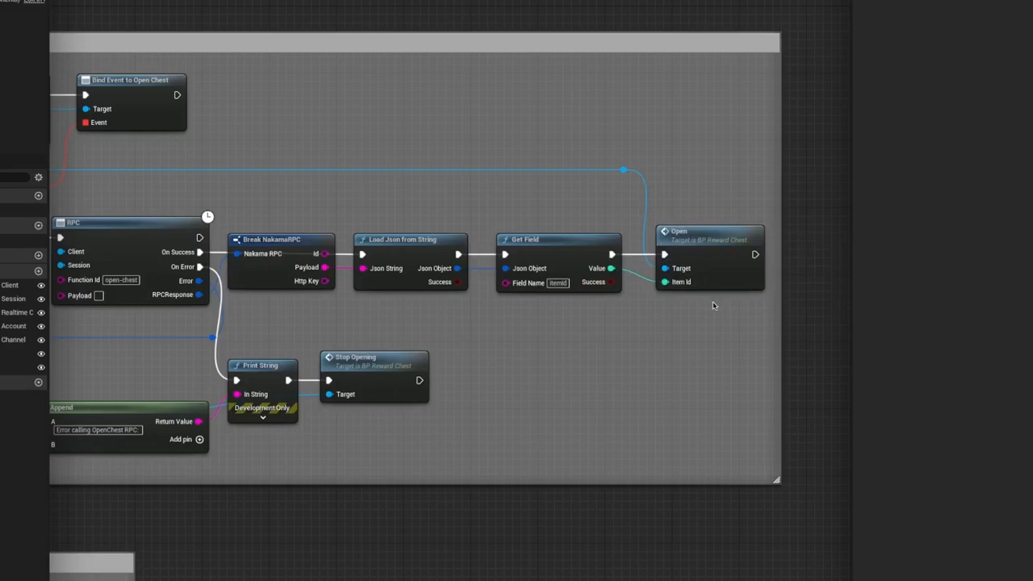
mouse_move(713, 307)
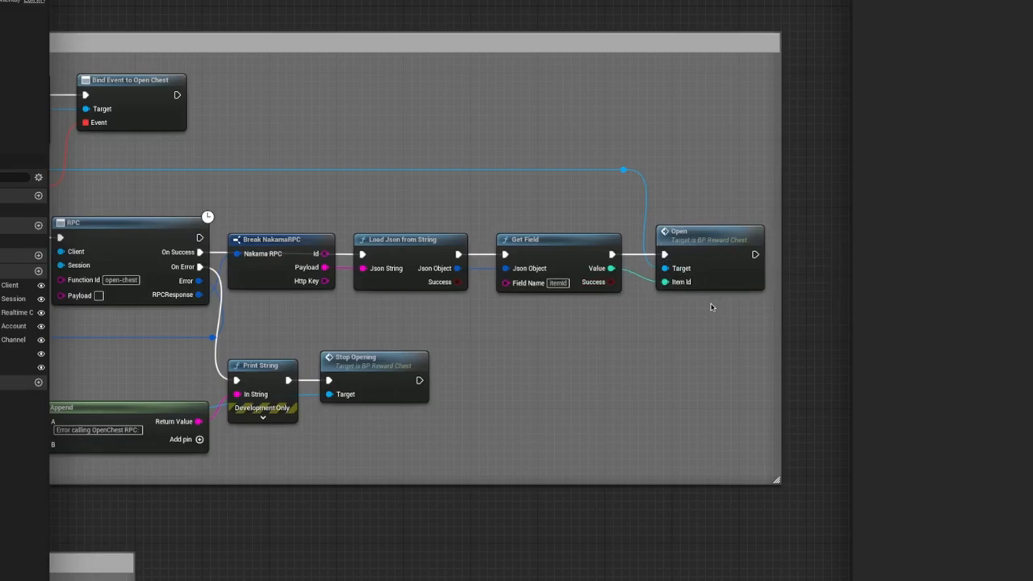
mouse_move(681, 306)
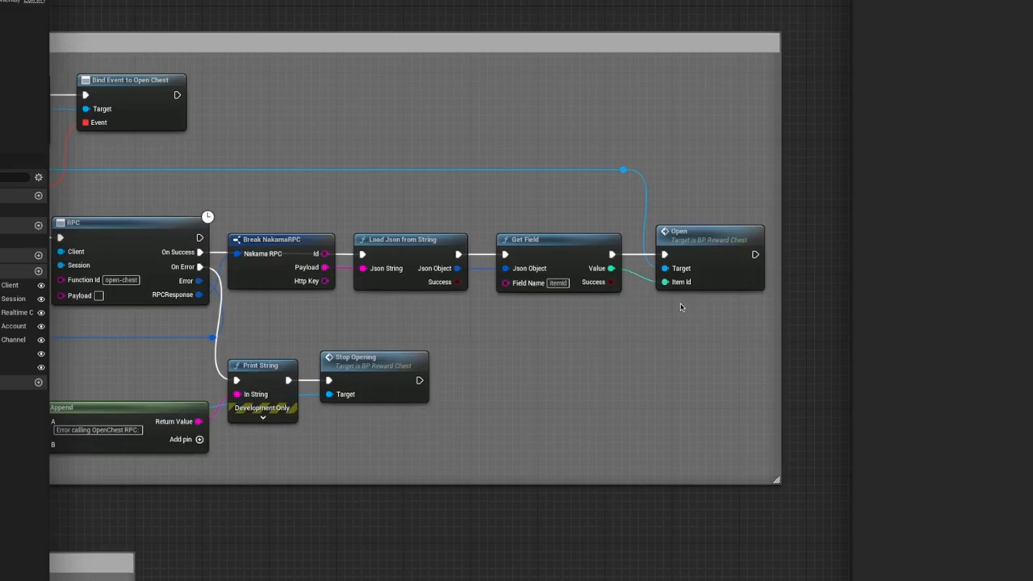
mouse_move(288, 334)
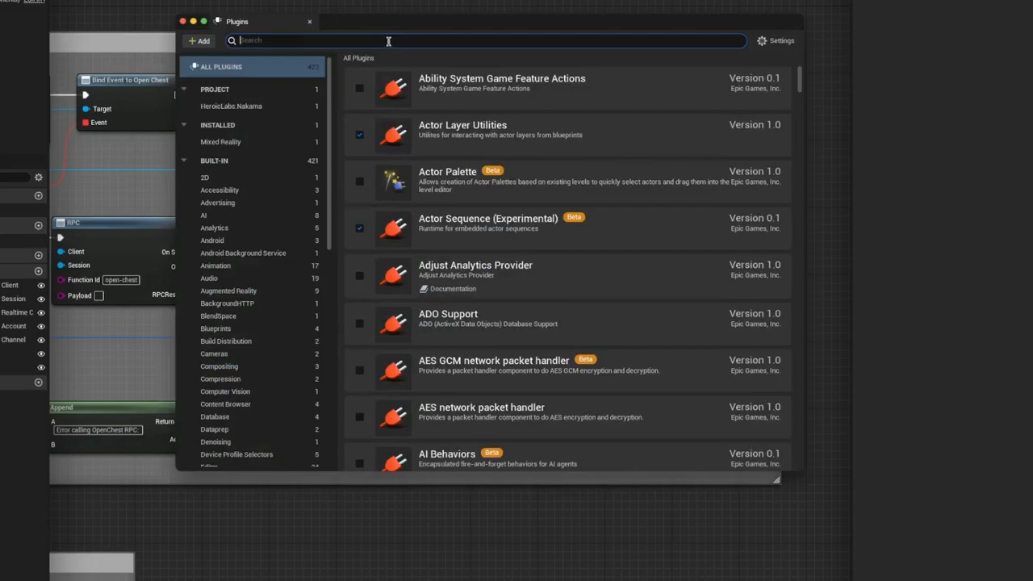
Step: Search the Plugins window for 'json' to find Json Blueprint Utilities, then close it
type("json")
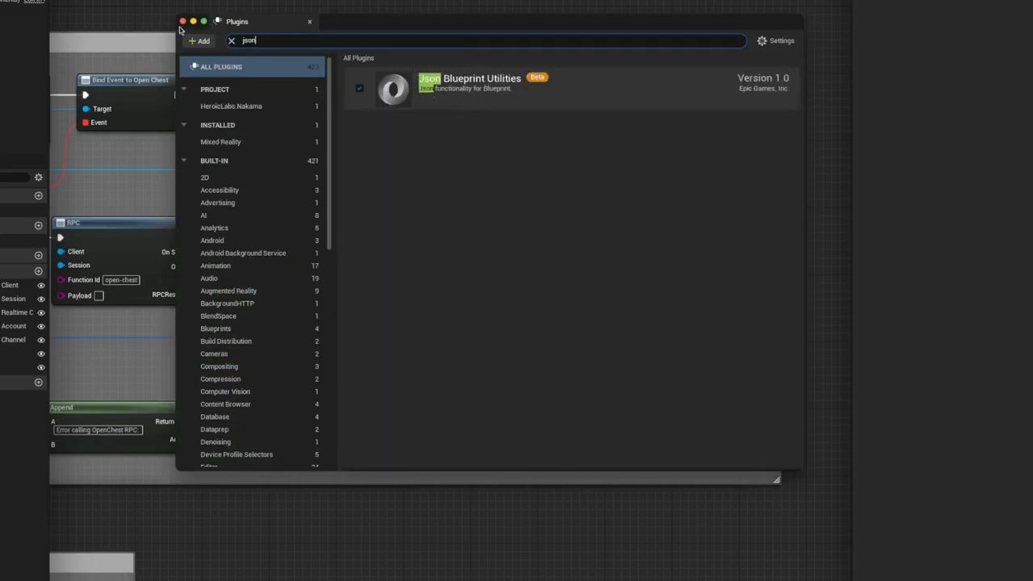
left_click(182, 21)
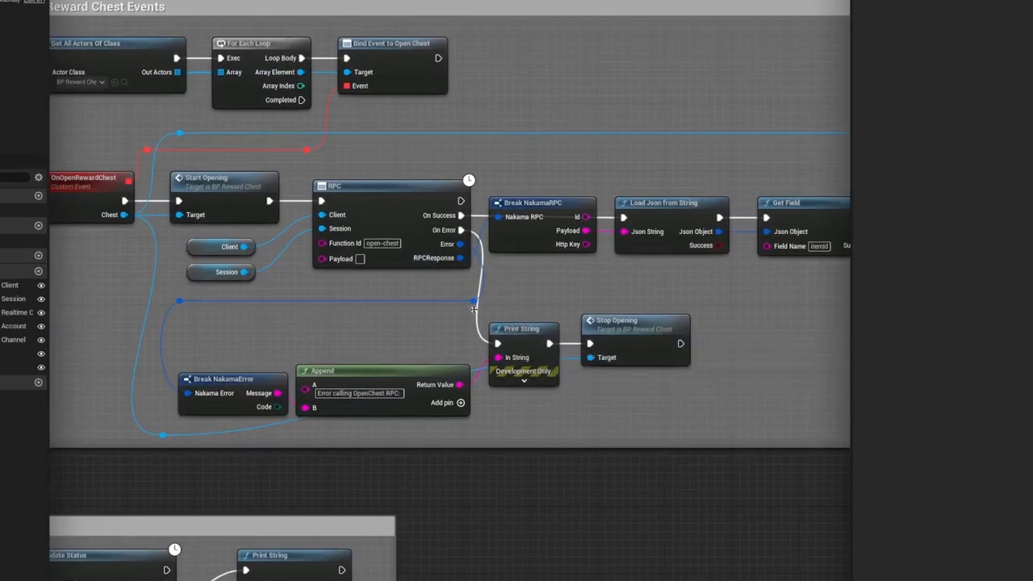
mouse_move(508, 412)
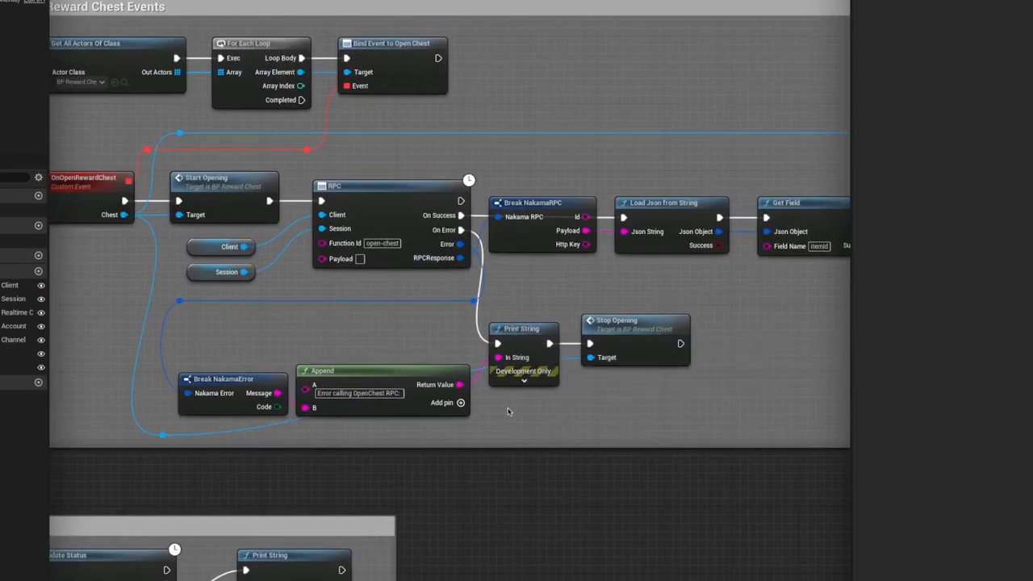
mouse_move(676, 329)
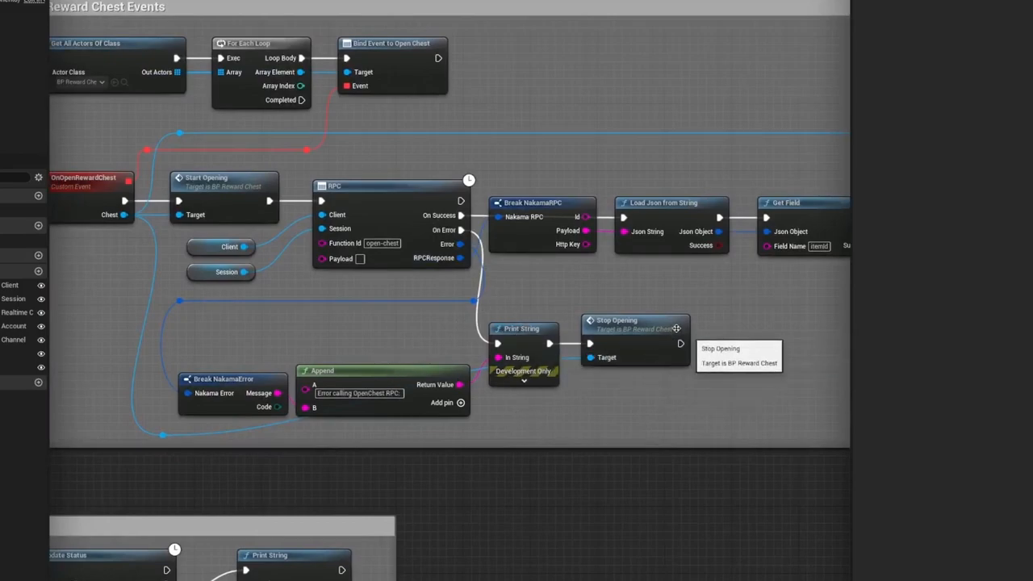
mouse_move(714, 348)
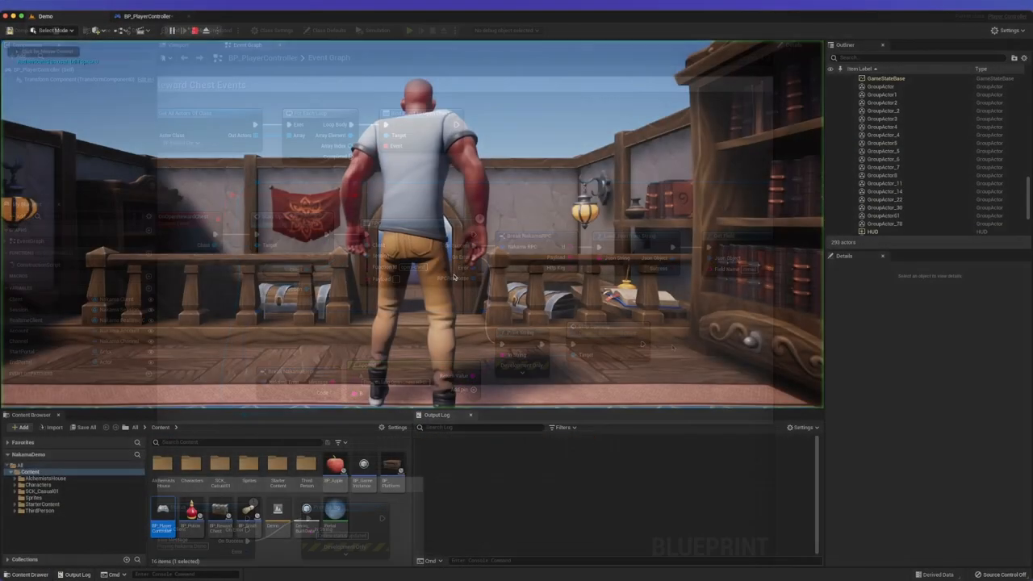
Step: Switch to the tavern level viewport with the Output Log showing realtime socket messages
left_click(410, 29)
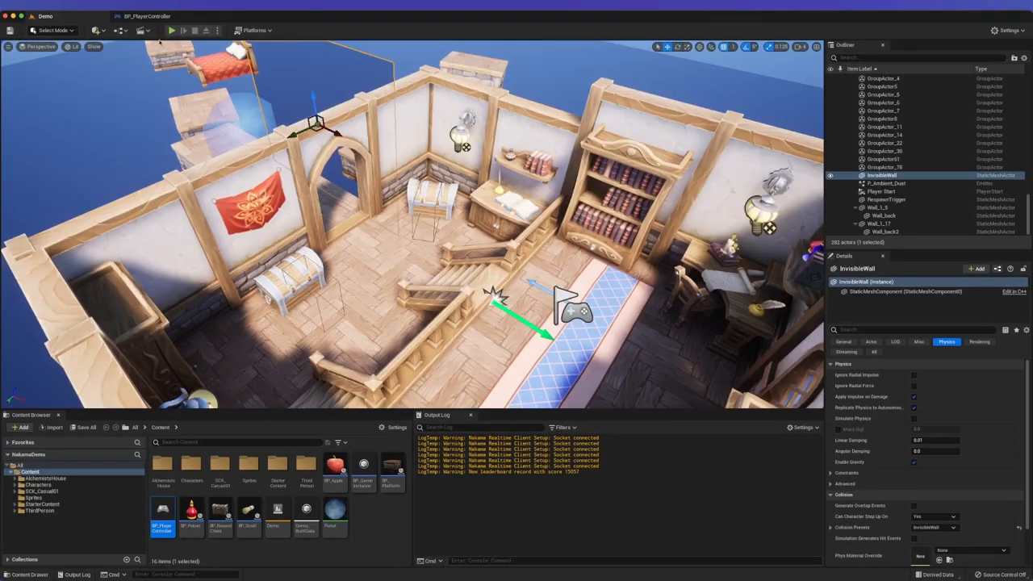
mouse_move(165, 90)
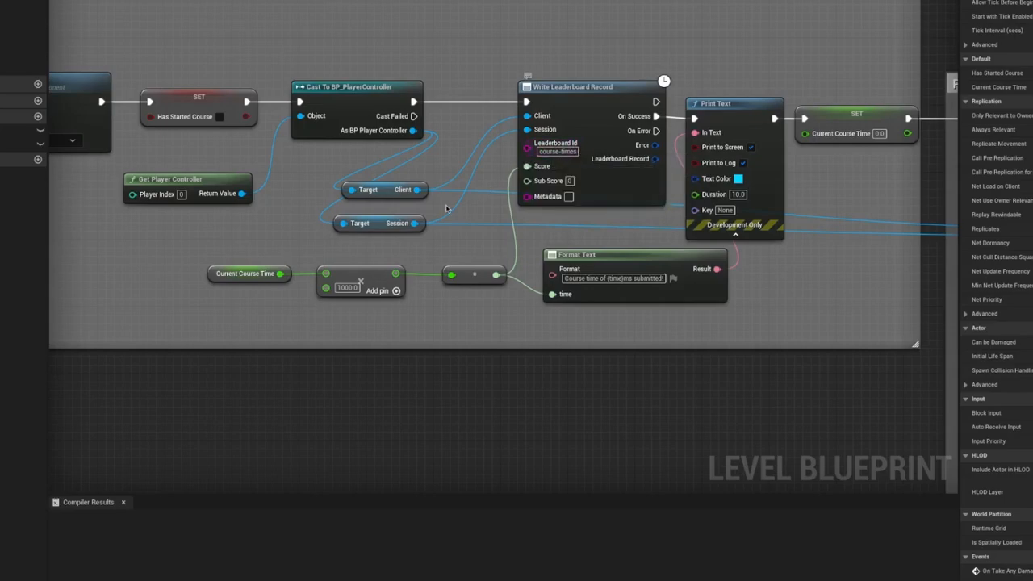
mouse_move(345, 301)
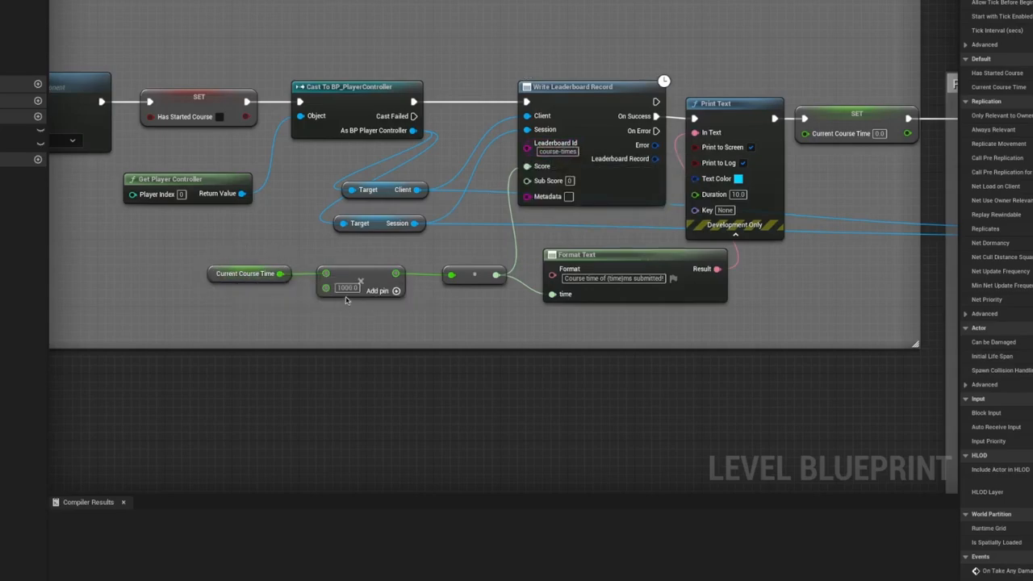
mouse_move(384, 296)
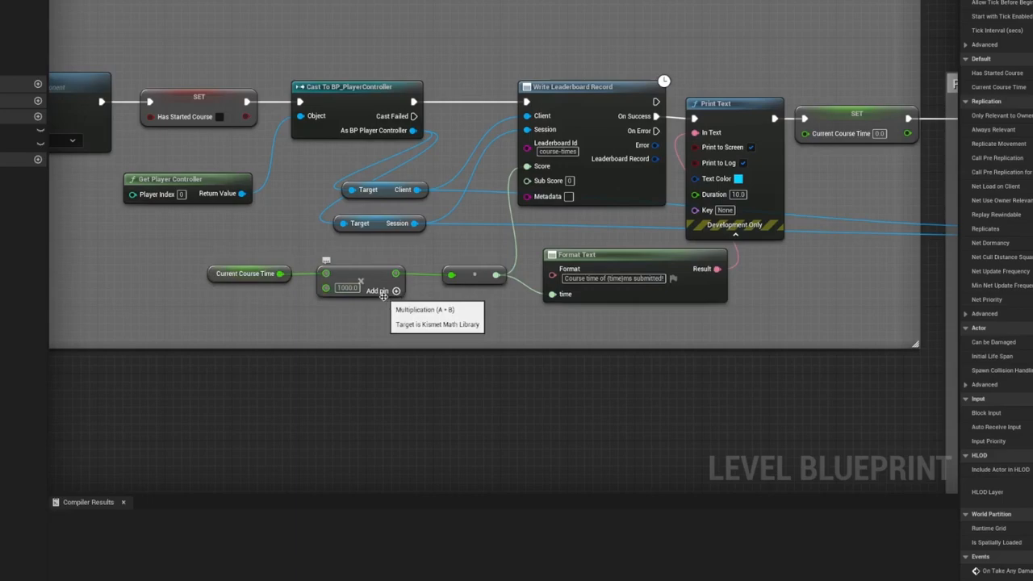
mouse_move(410, 313)
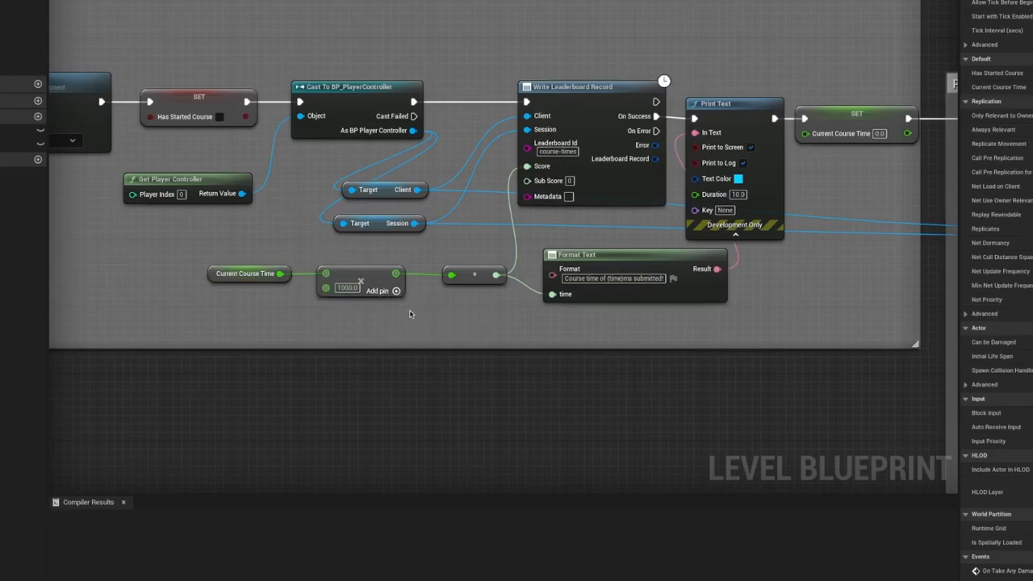
mouse_move(409, 313)
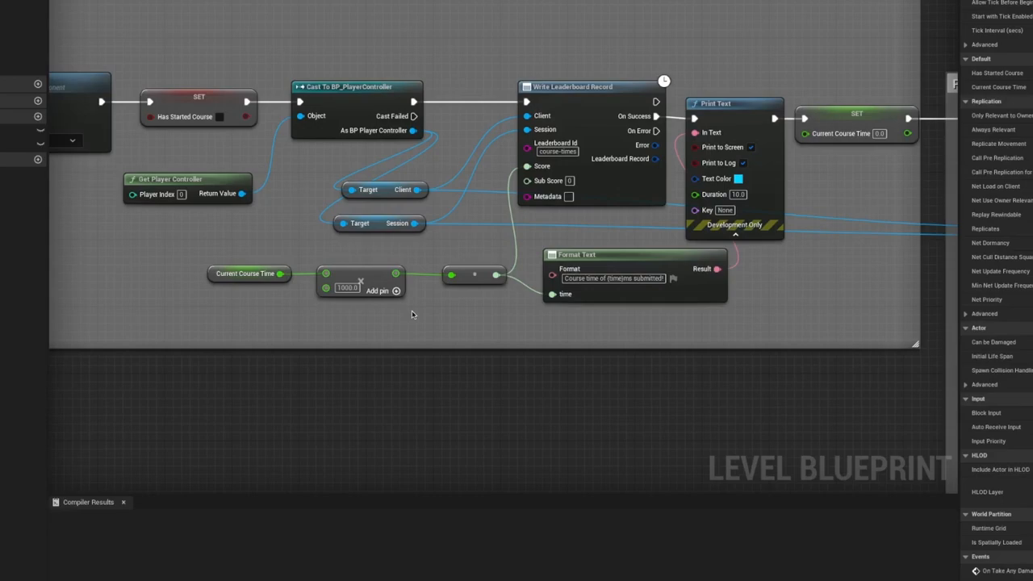
mouse_move(917, 258)
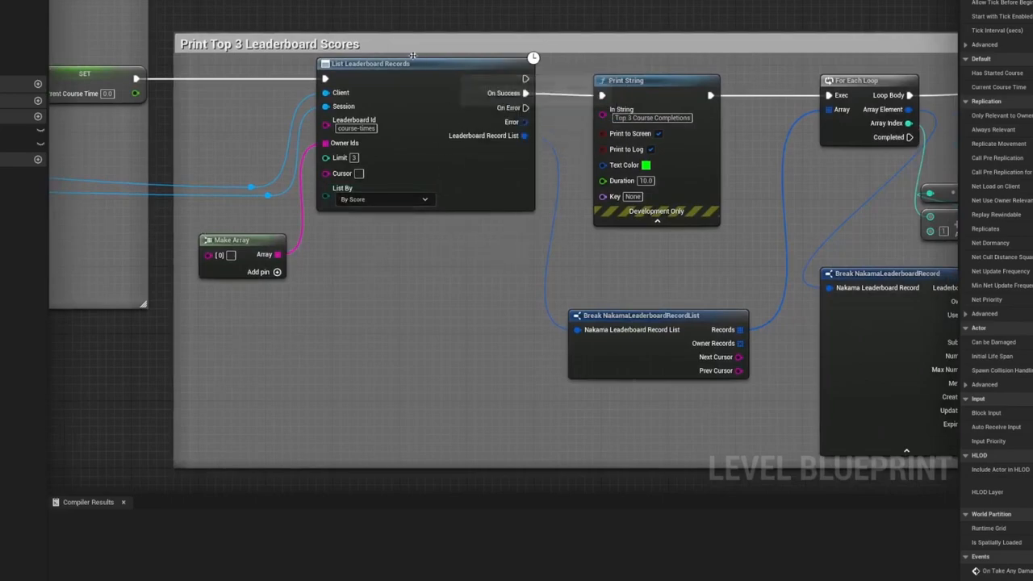
mouse_move(395, 220)
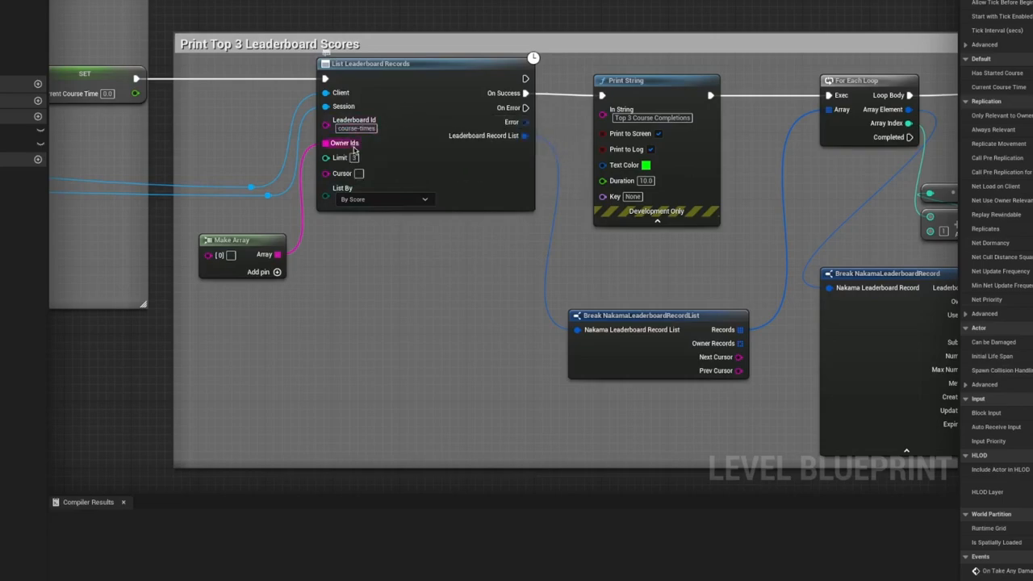
mouse_move(368, 161)
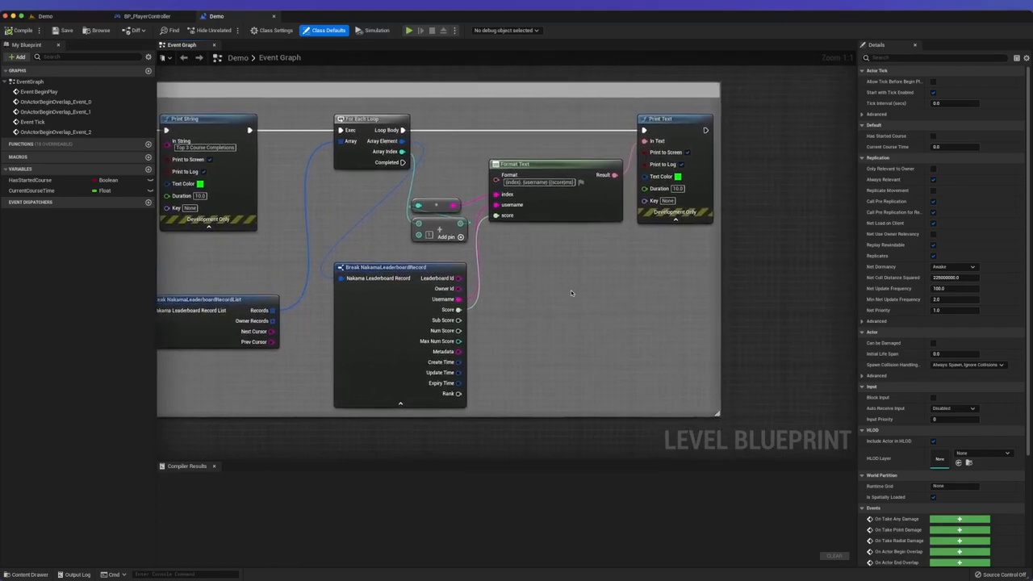
mouse_move(561, 290)
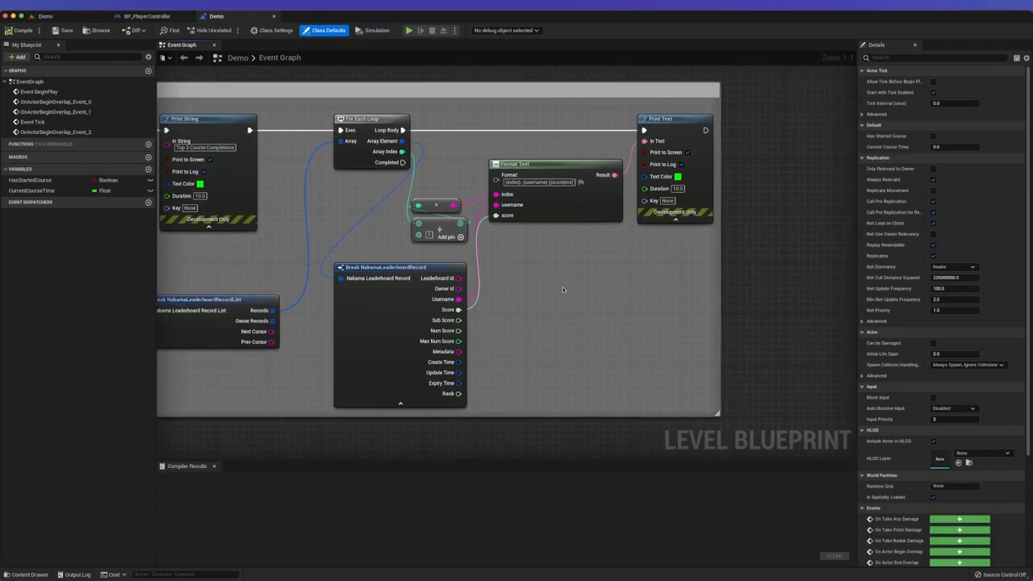
mouse_move(555, 305)
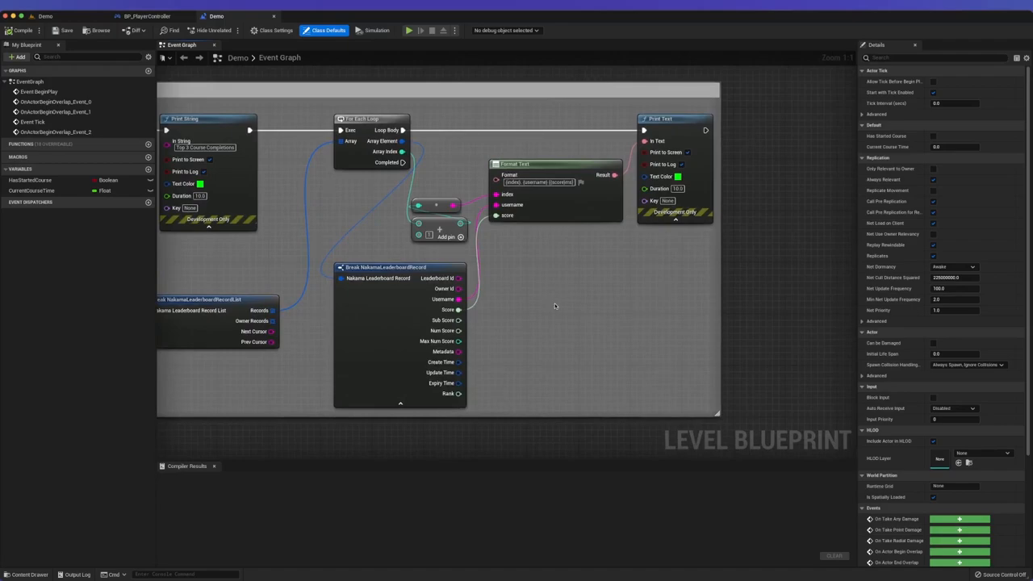
mouse_move(568, 297)
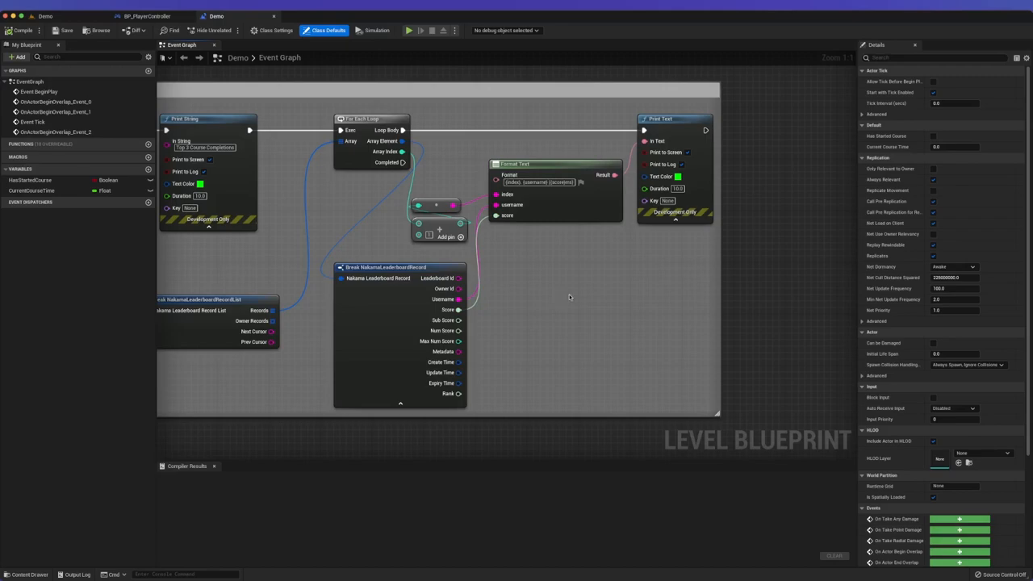
mouse_move(558, 281)
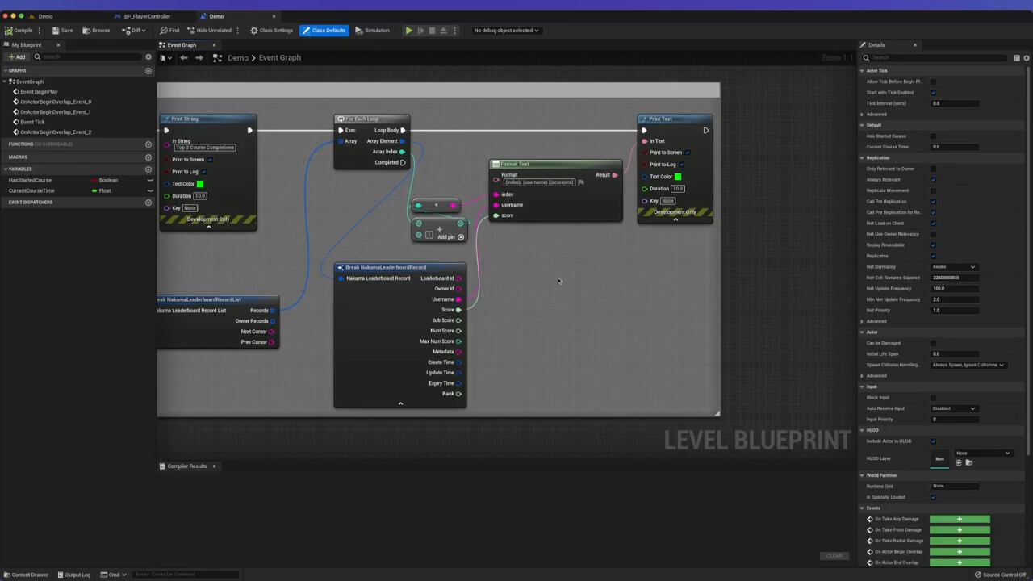
Step: Bring up the All Actions for this Blueprint menu on empty graph space
right_click(558, 280)
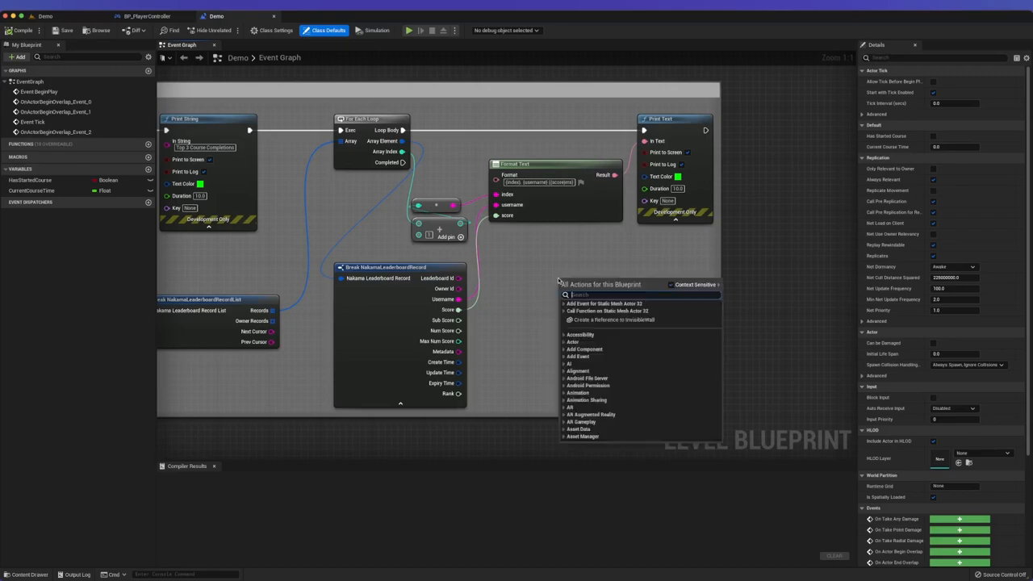